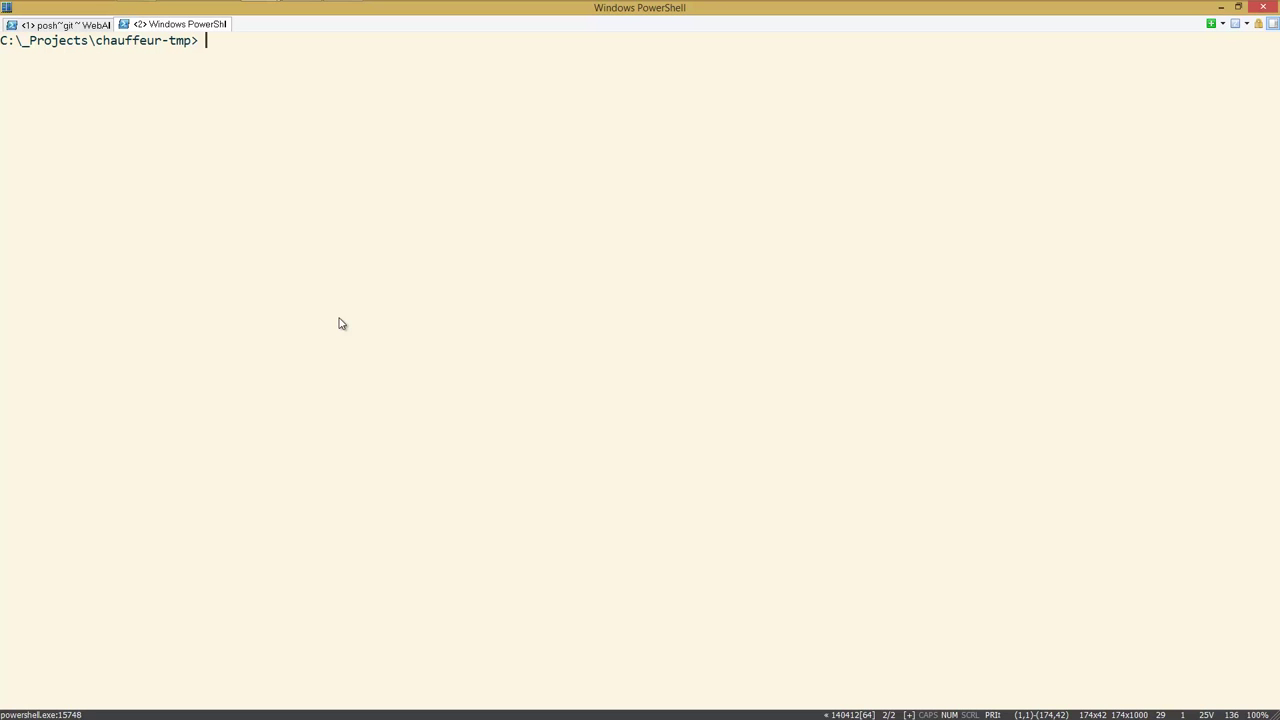
# Clone the WebApplication37 project from the Visual Studio 2013 Projects folder into chauffeur-tmp with git clone
pyautogui.write('.\\Chauffeur.Runner.exe ct get-all')
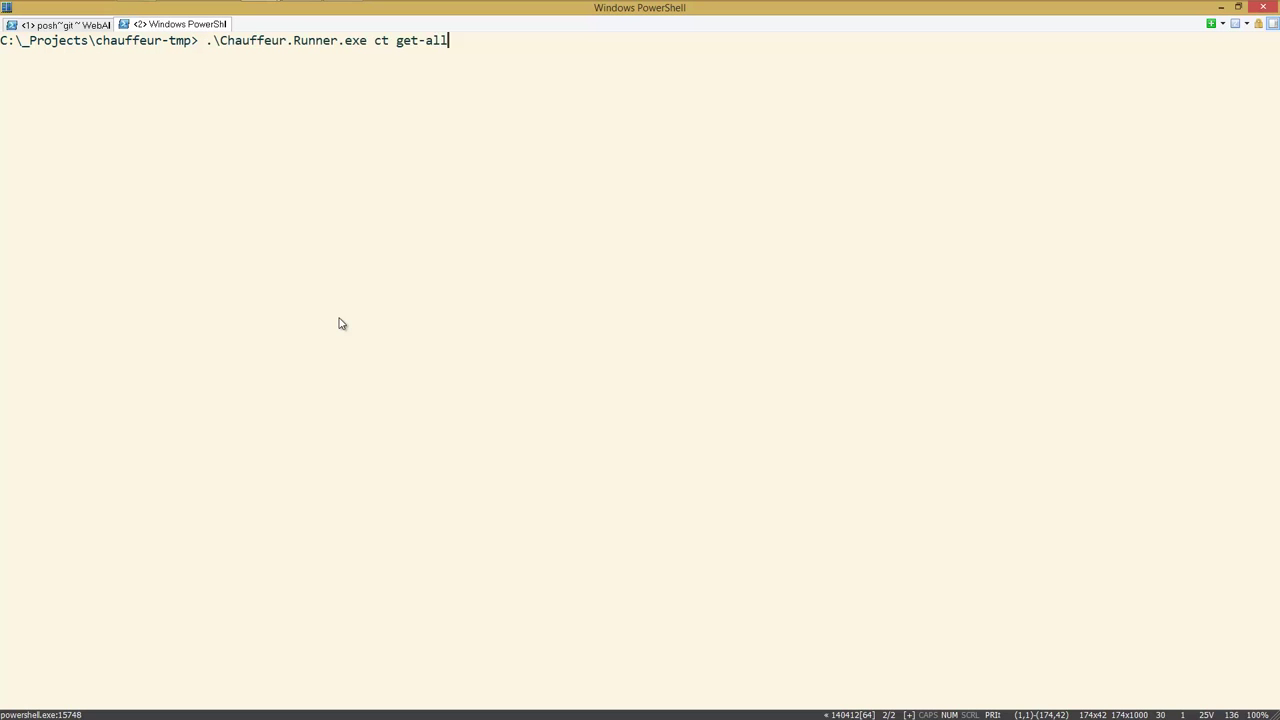
pyautogui.write('delivery')
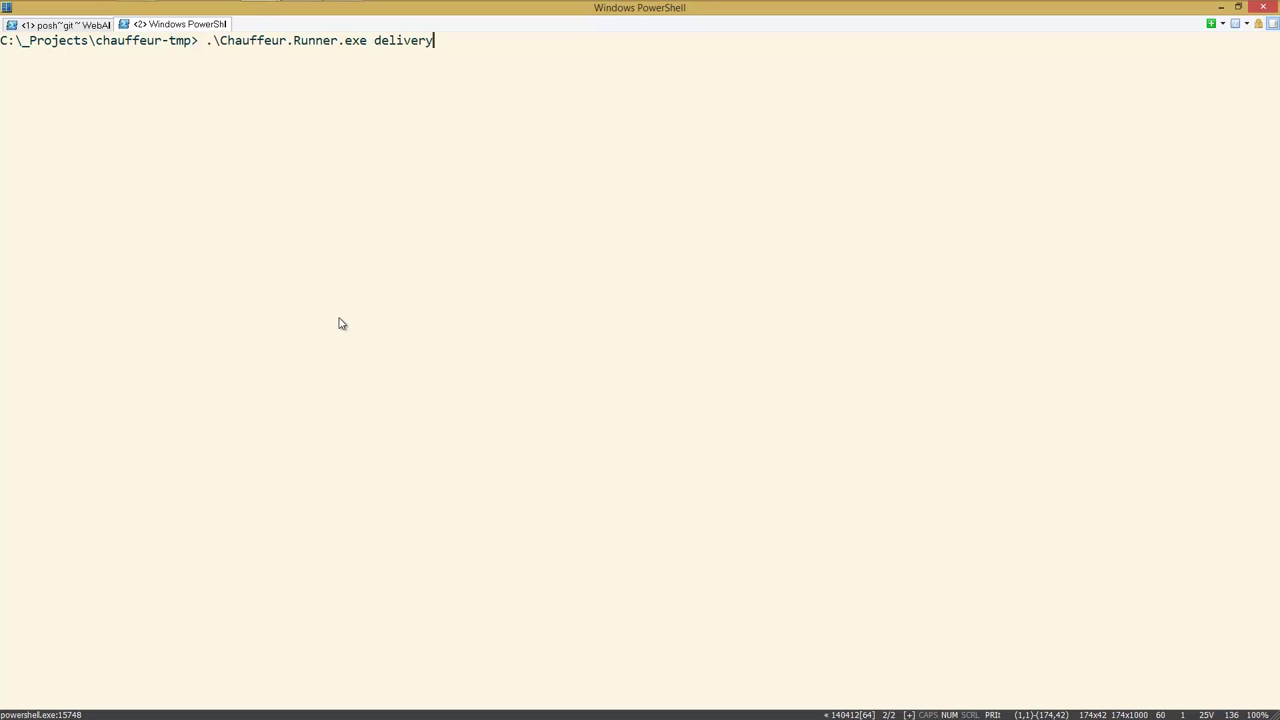
pyautogui.write('git clone "C:\\Users\\Aaron\\Documents\\Visual Studio 2013\\Projects\\WebApplication37"')
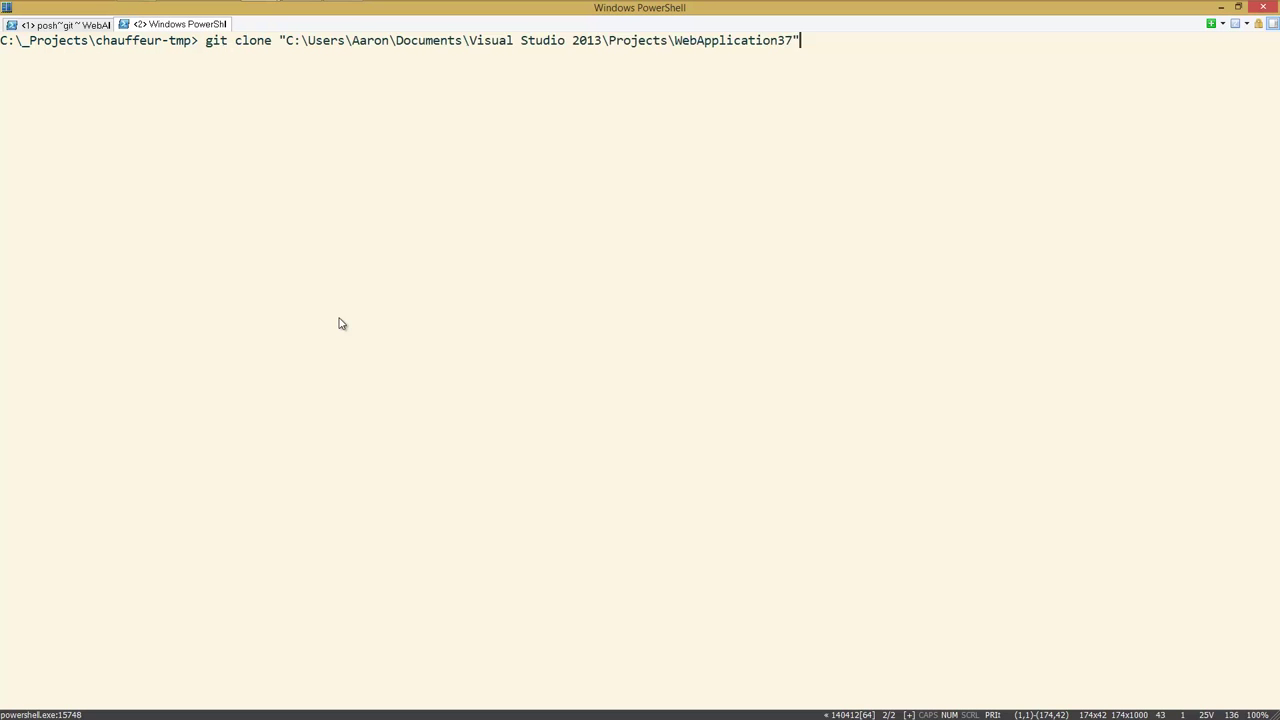
pyautogui.press('Enter')
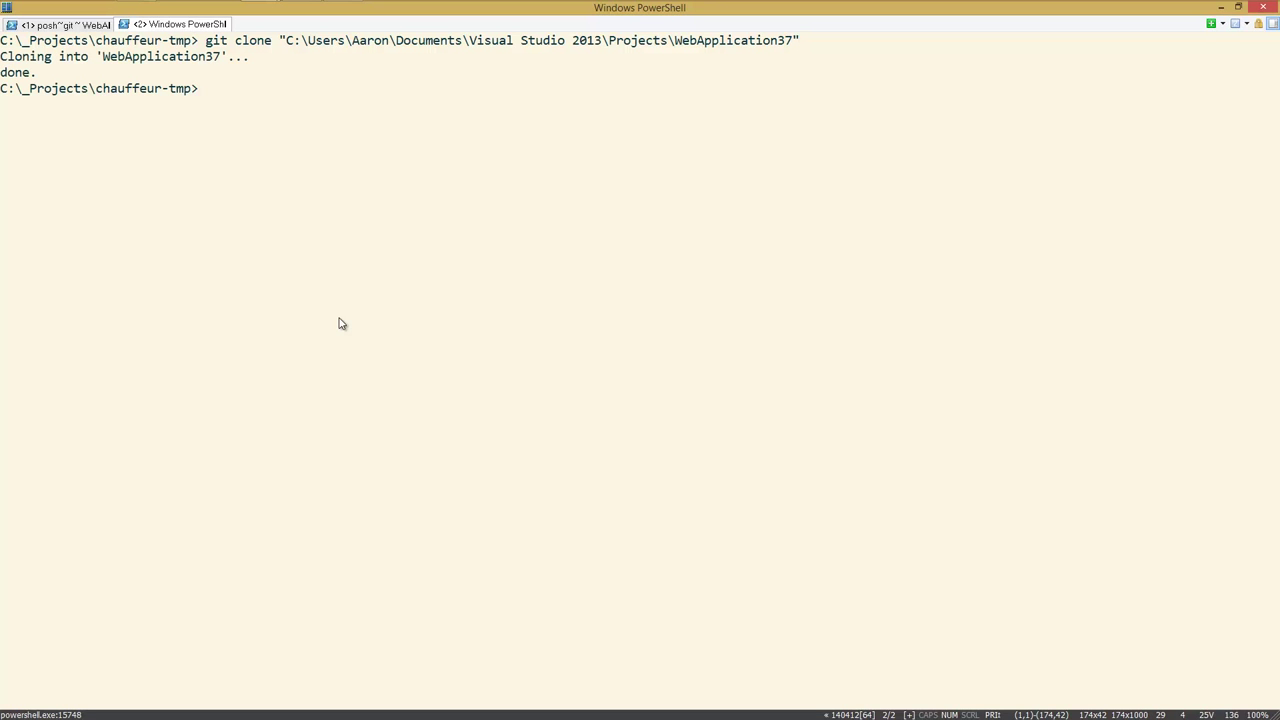
pyautogui.write('Expand-Wi')
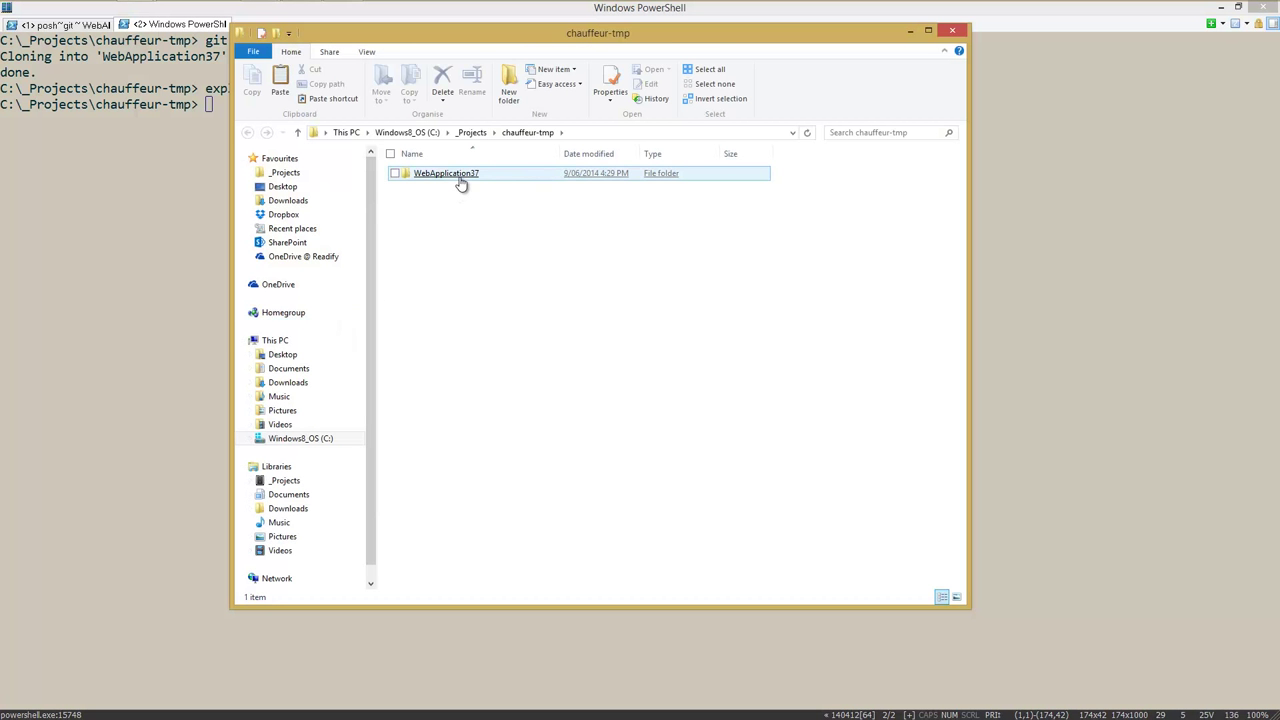
# Launch WebApplication37.sln from the cloned WebApplication37 folder in File Explorer
pyautogui.doubleClick(444, 172)
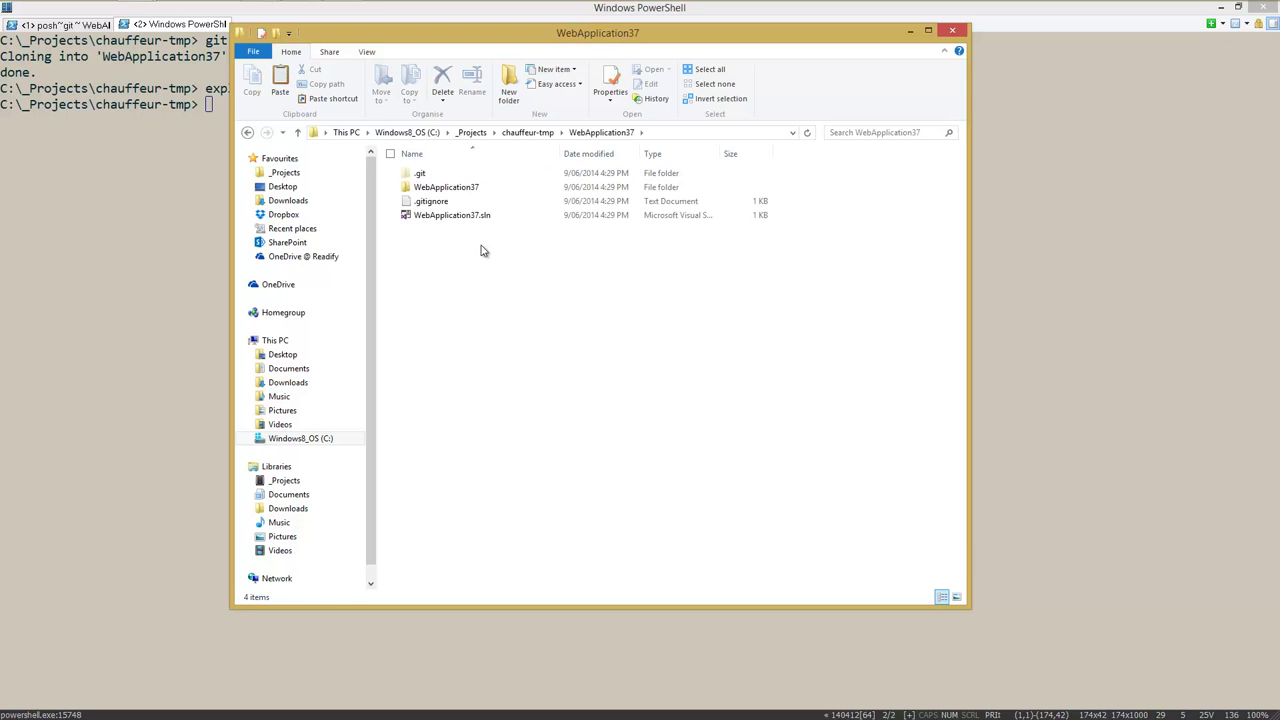
pyautogui.doubleClick(446, 216)
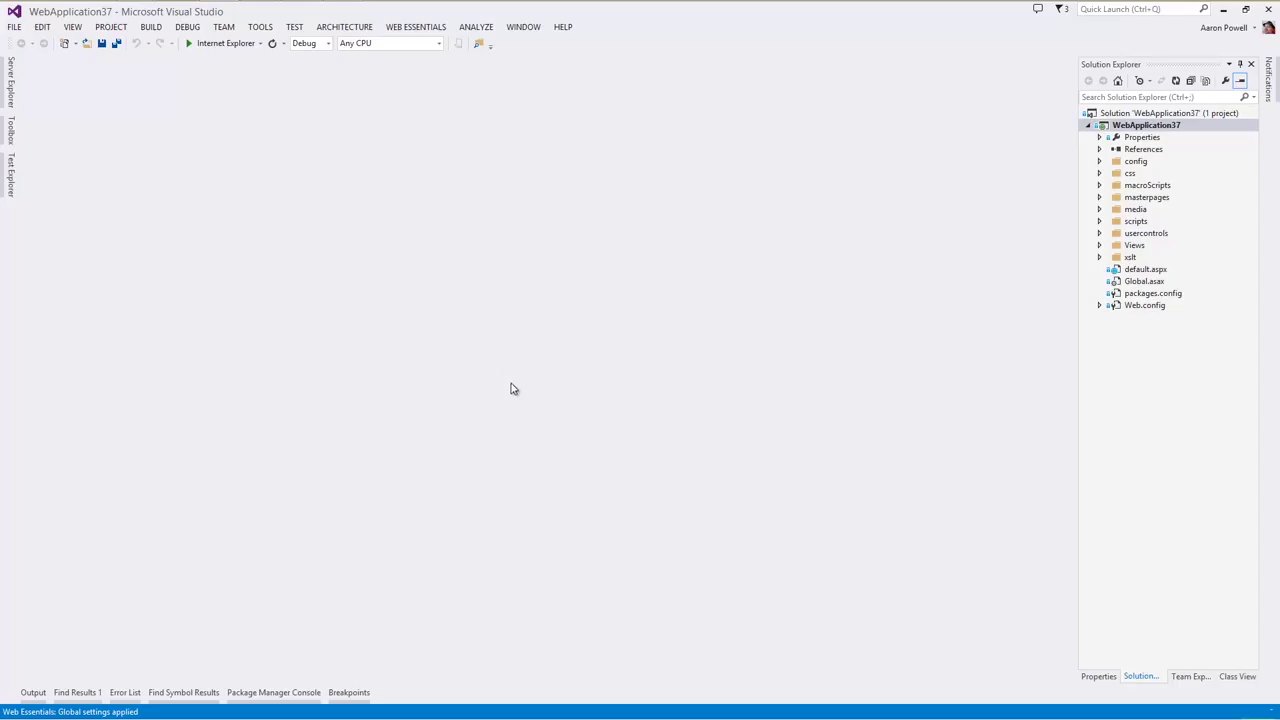
# Review Web.config in the editor and show all files so App_Data, App_Plugins, bin and obj appear
pyautogui.click(1144, 306)
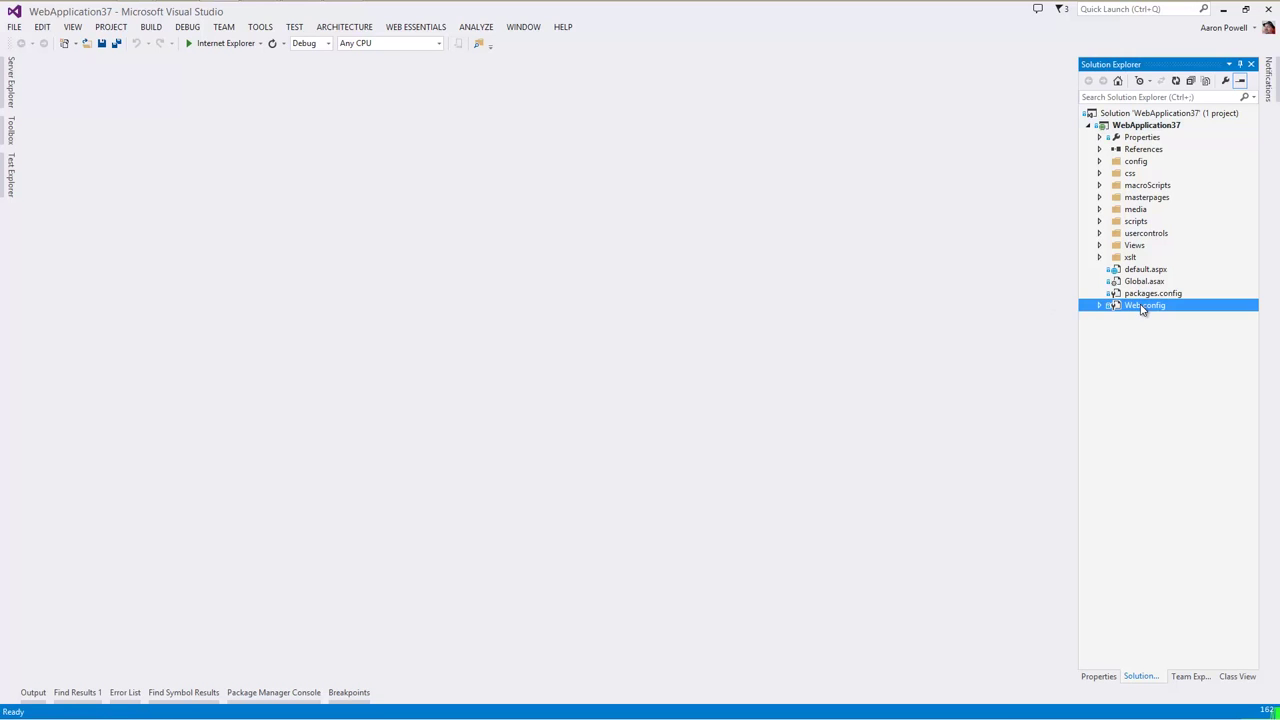
pyautogui.doubleClick(1144, 304)
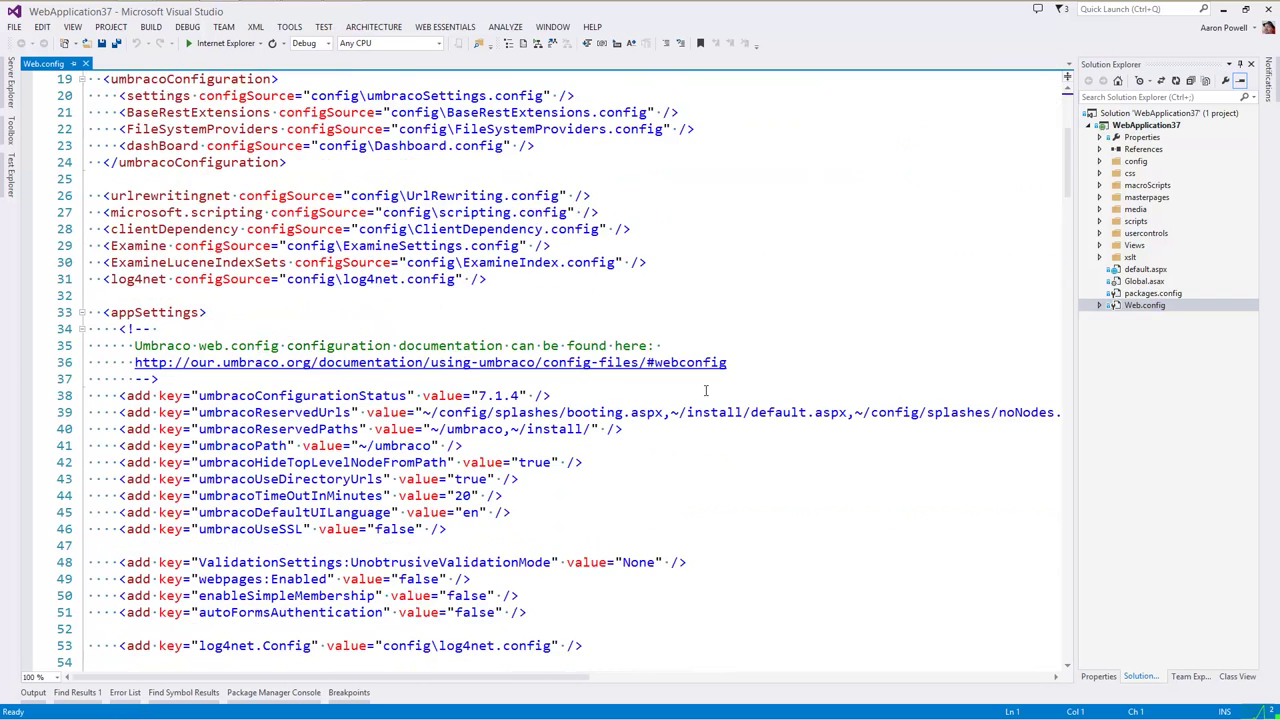
pyautogui.scroll(-3)
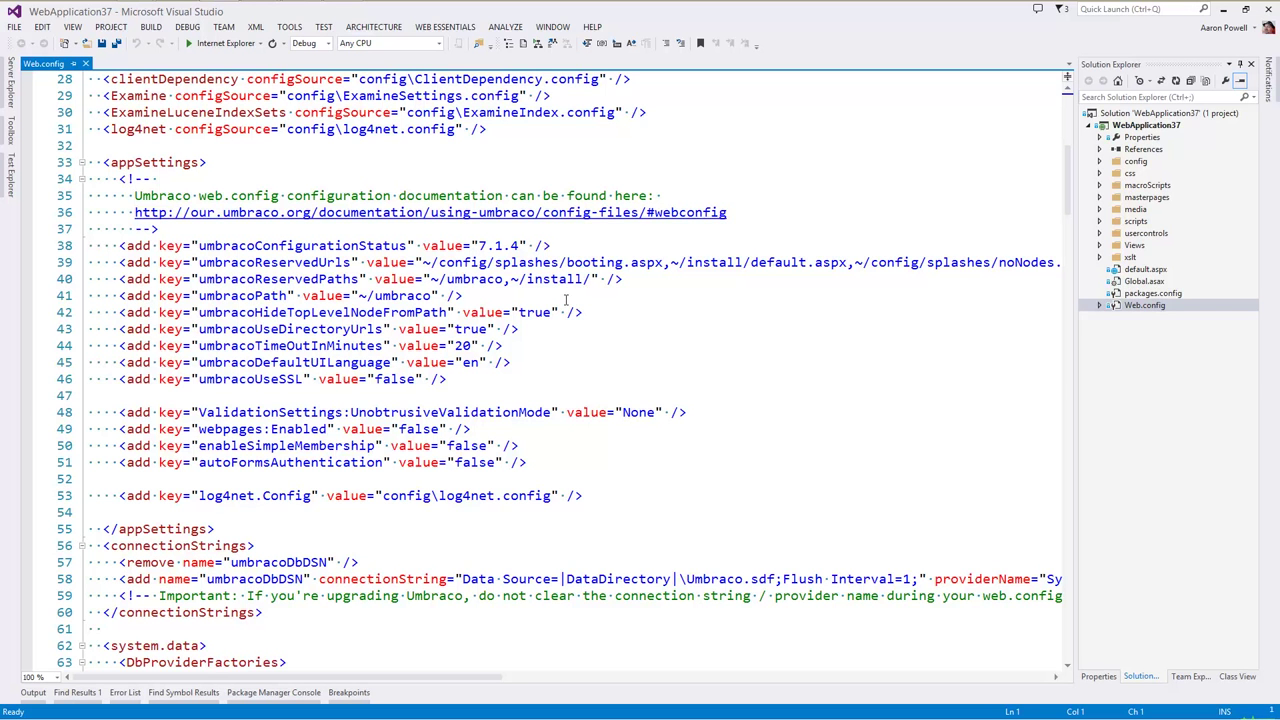
pyautogui.scroll(-3)
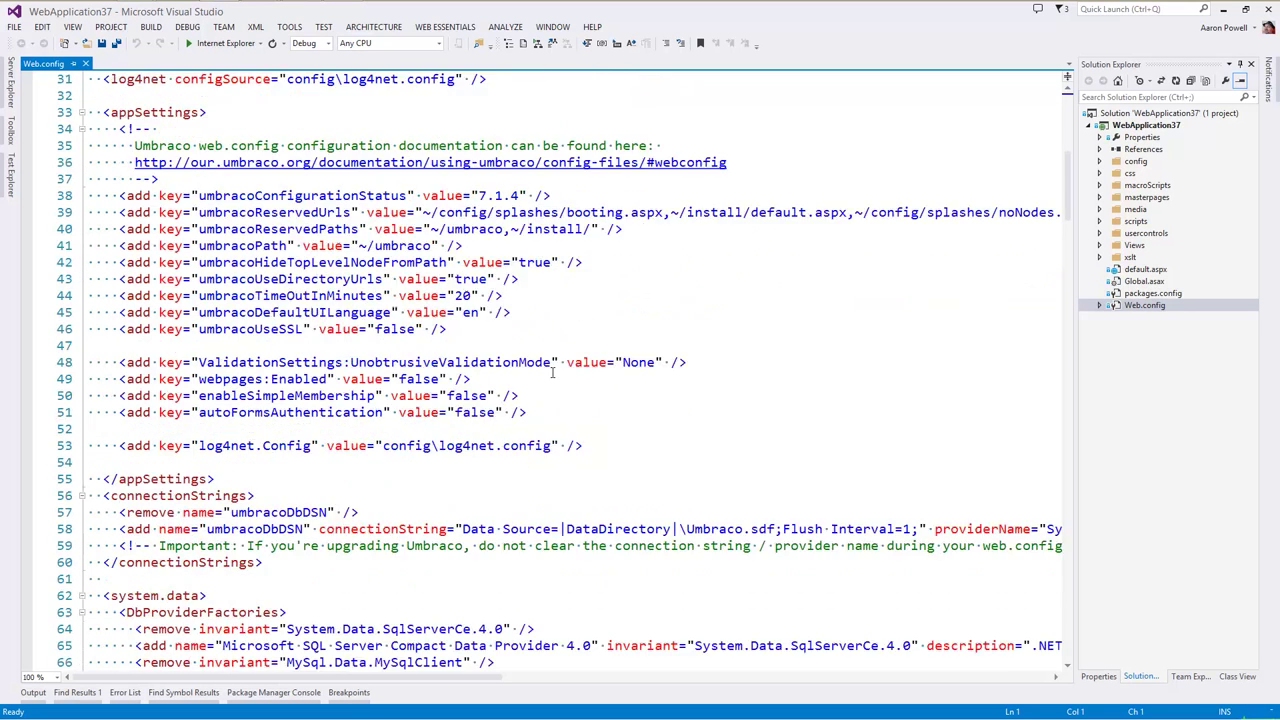
pyautogui.scroll(-3)
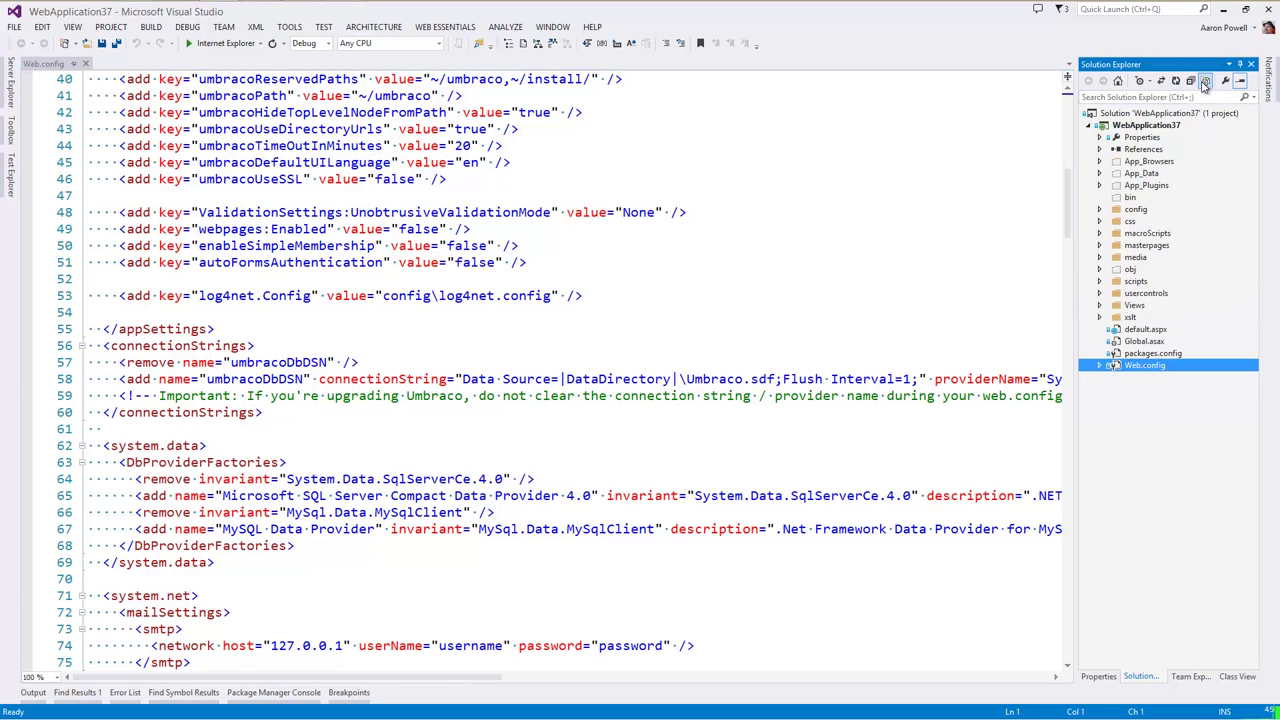
pyautogui.click(1100, 172)
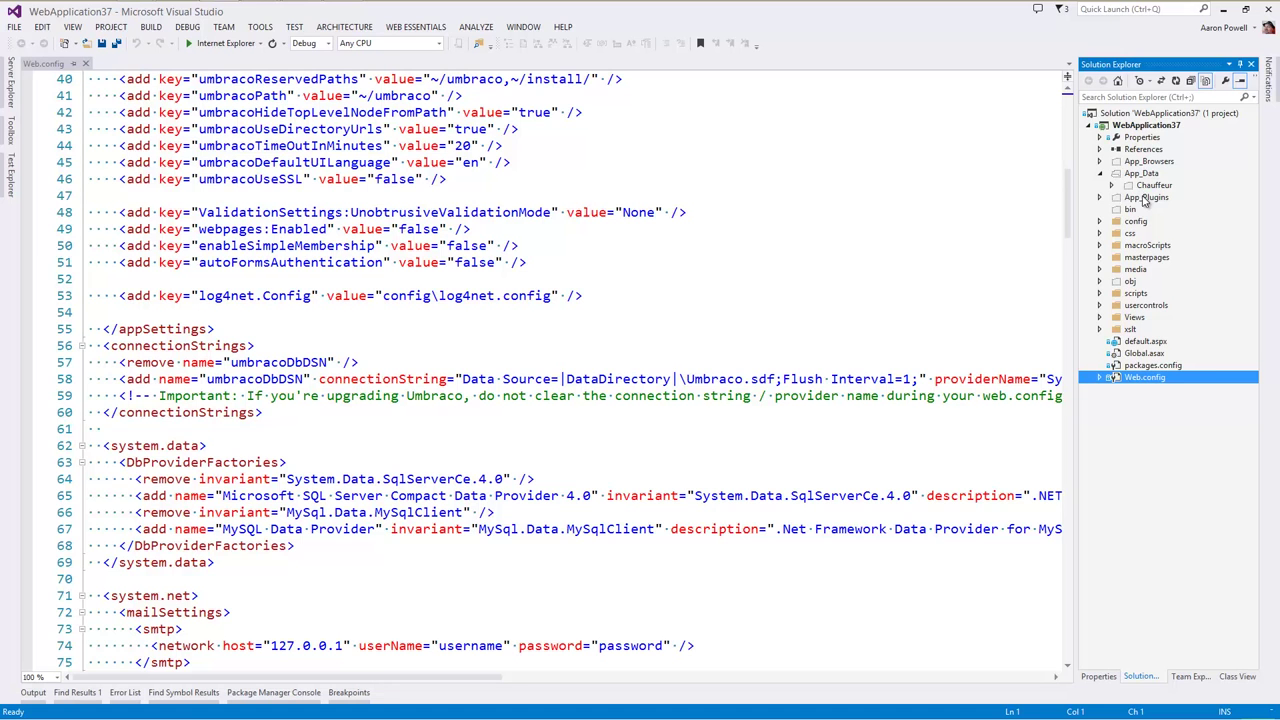
# Expand App_Data/Chauffeur and view the 001-Demo.delivery script
pyautogui.click(1112, 184)
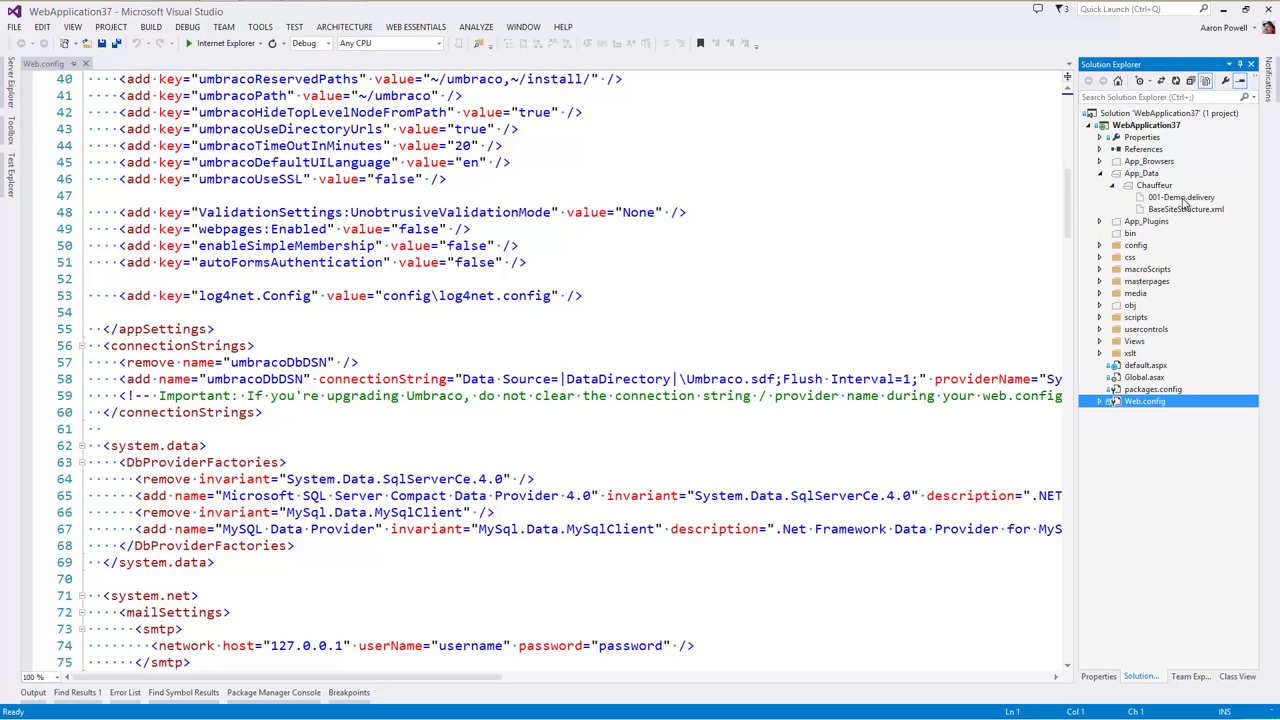
pyautogui.doubleClick(1166, 196)
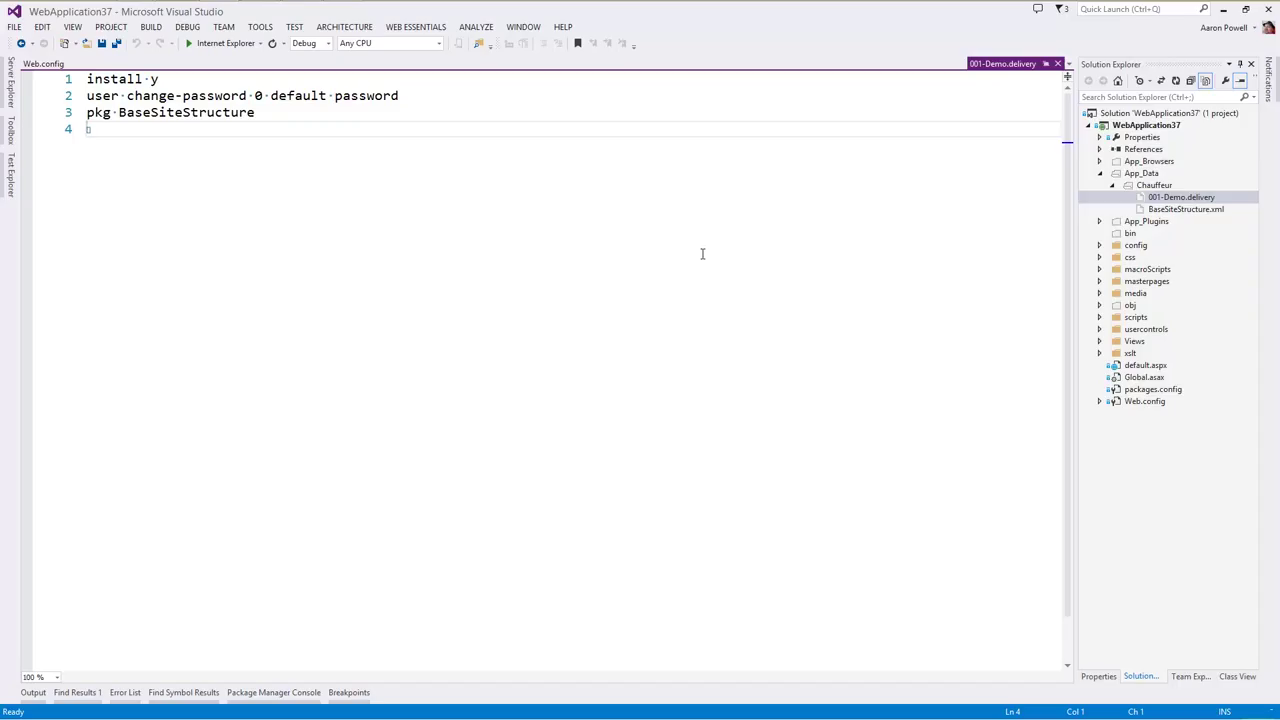
pyautogui.moveTo(750, 224)
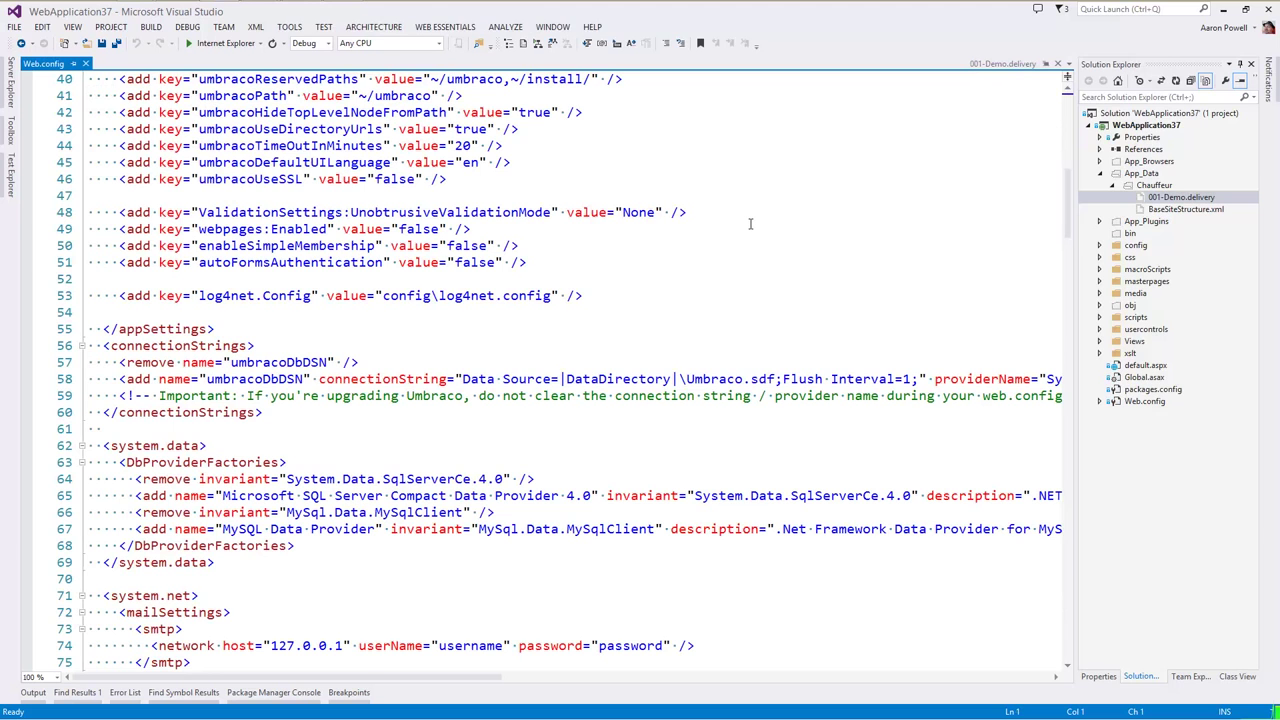
# Review Web.config's membership and roleManager sections with passwordFormat set to Hashed
pyautogui.scroll(-3)
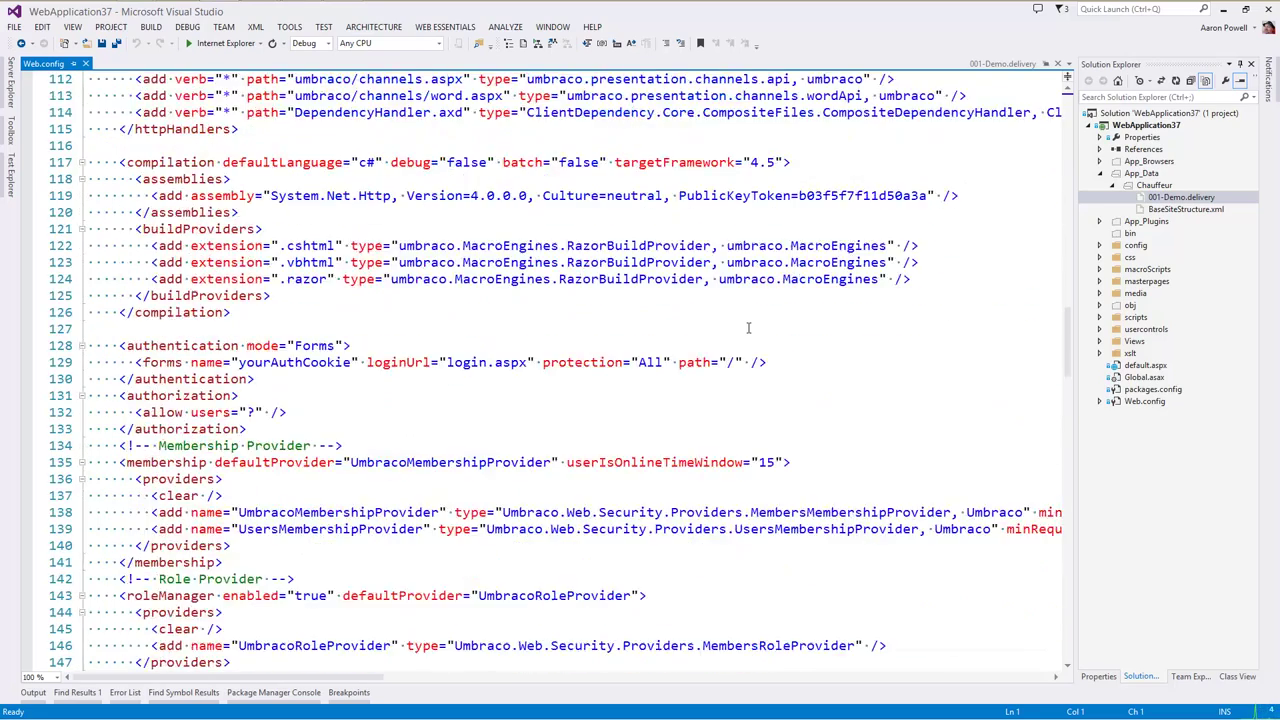
pyautogui.scroll(-3)
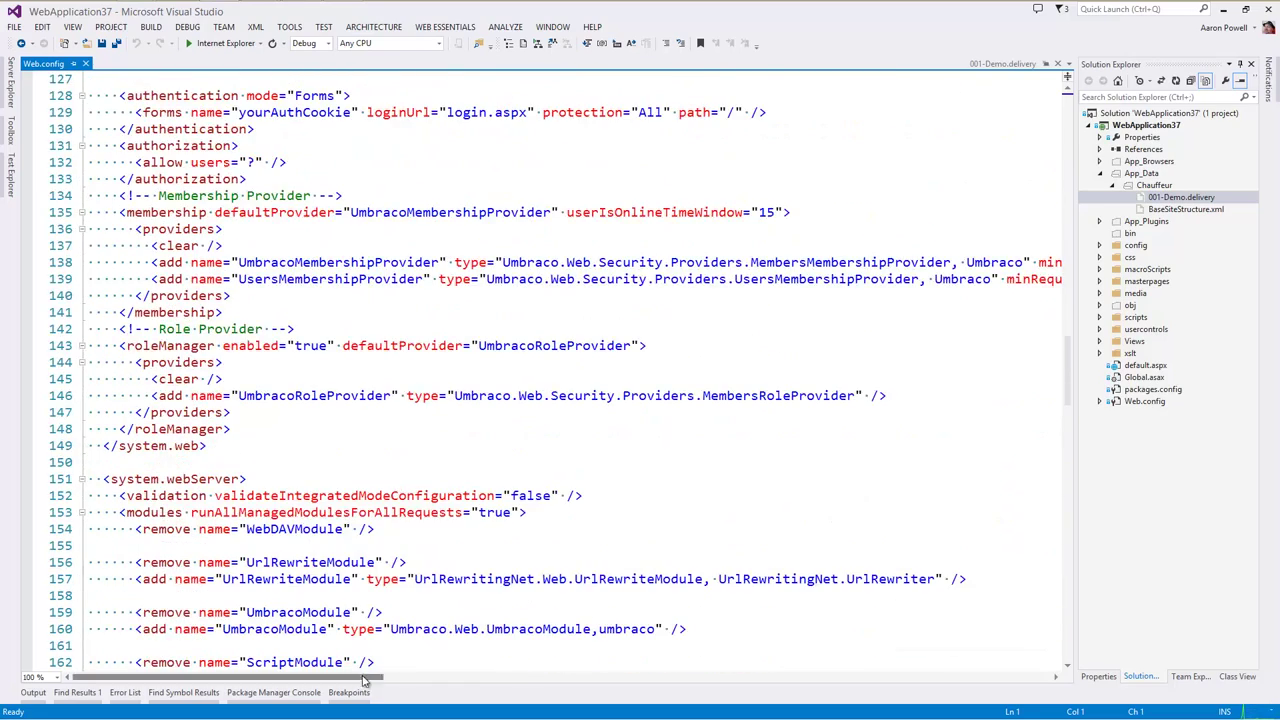
pyautogui.hscroll(3)
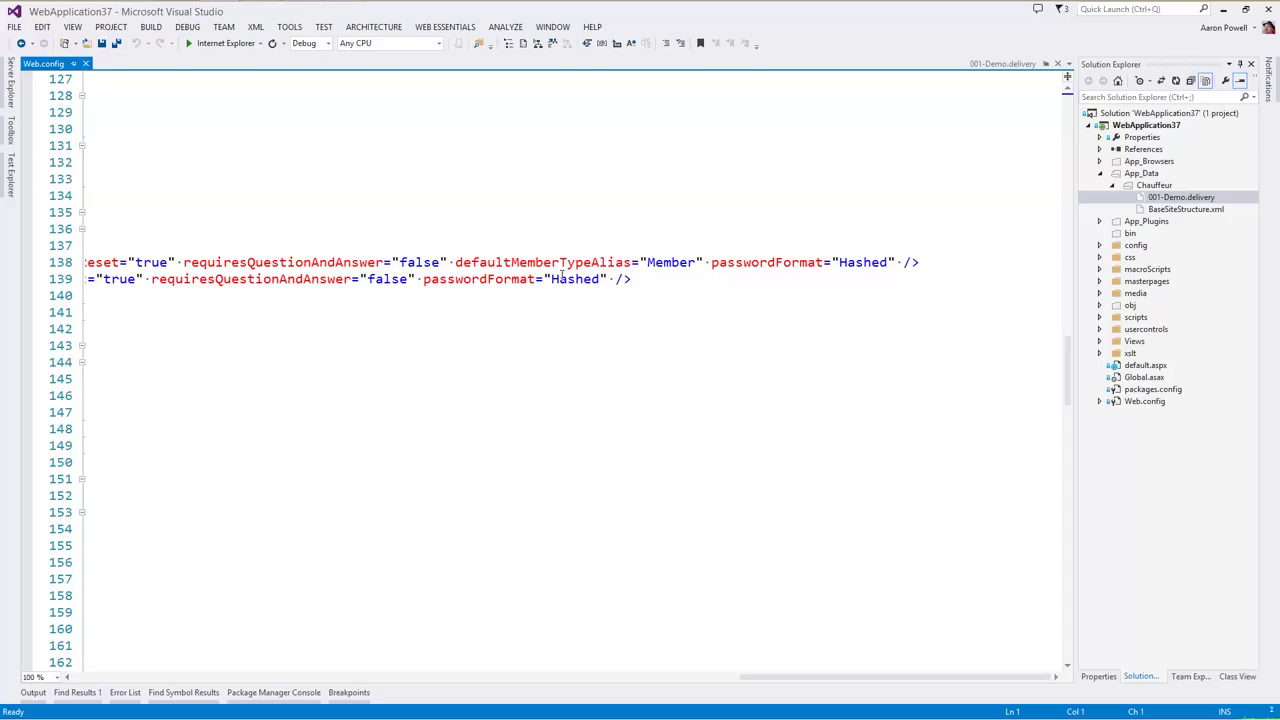
pyautogui.moveTo(568, 300)
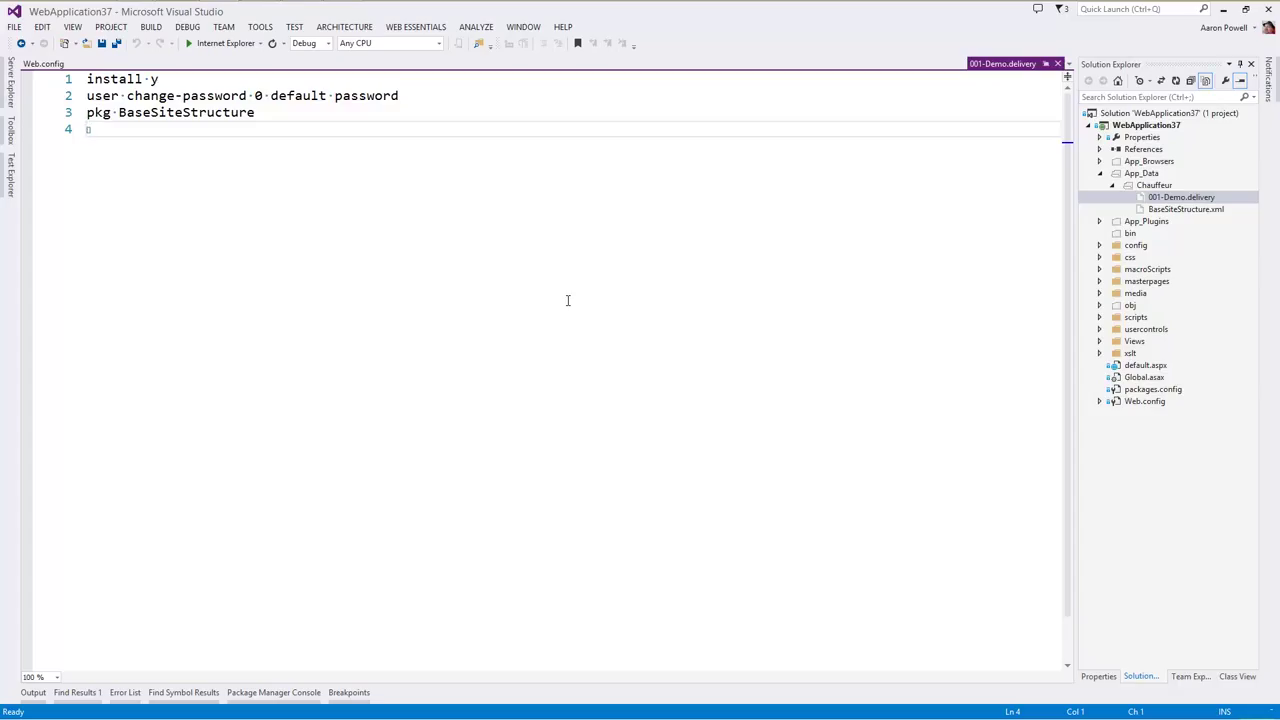
pyautogui.moveTo(548, 260)
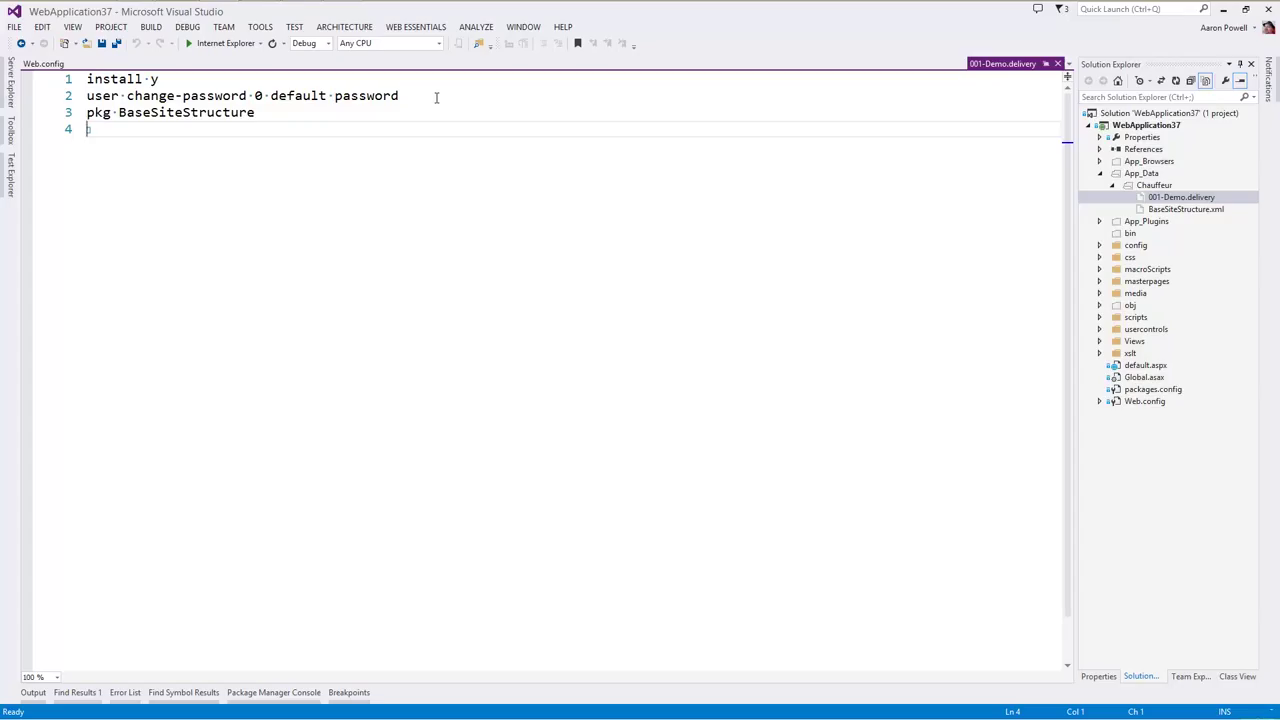
pyautogui.moveTo(322, 140)
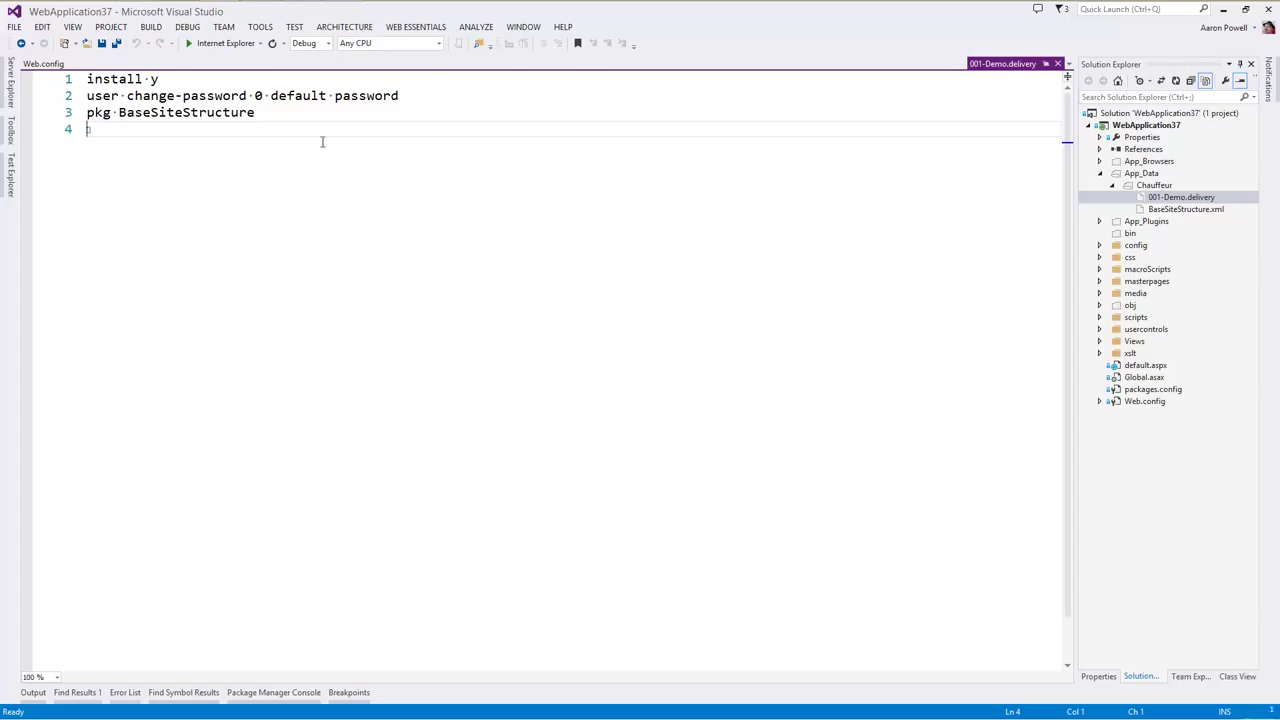
pyautogui.moveTo(832, 120)
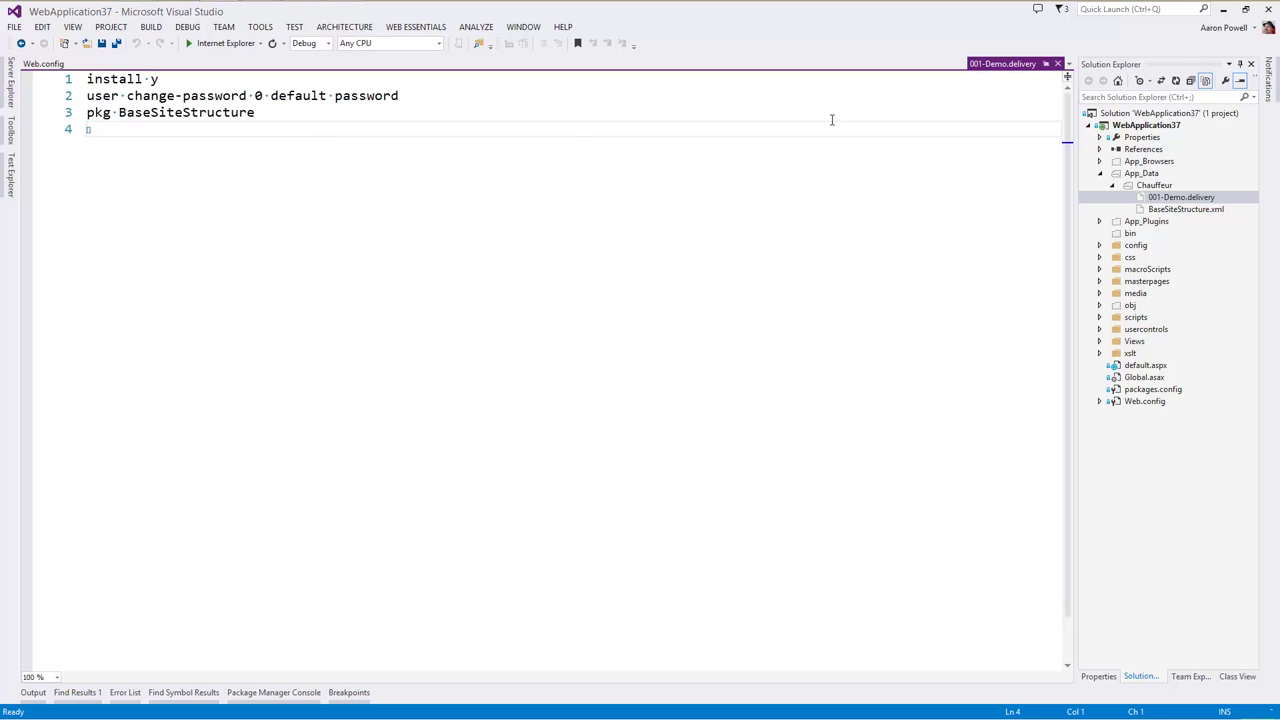
# View BaseSiteStructure.xml with the LocalGovStarterKit package definition
pyautogui.doubleClick(1186, 210)
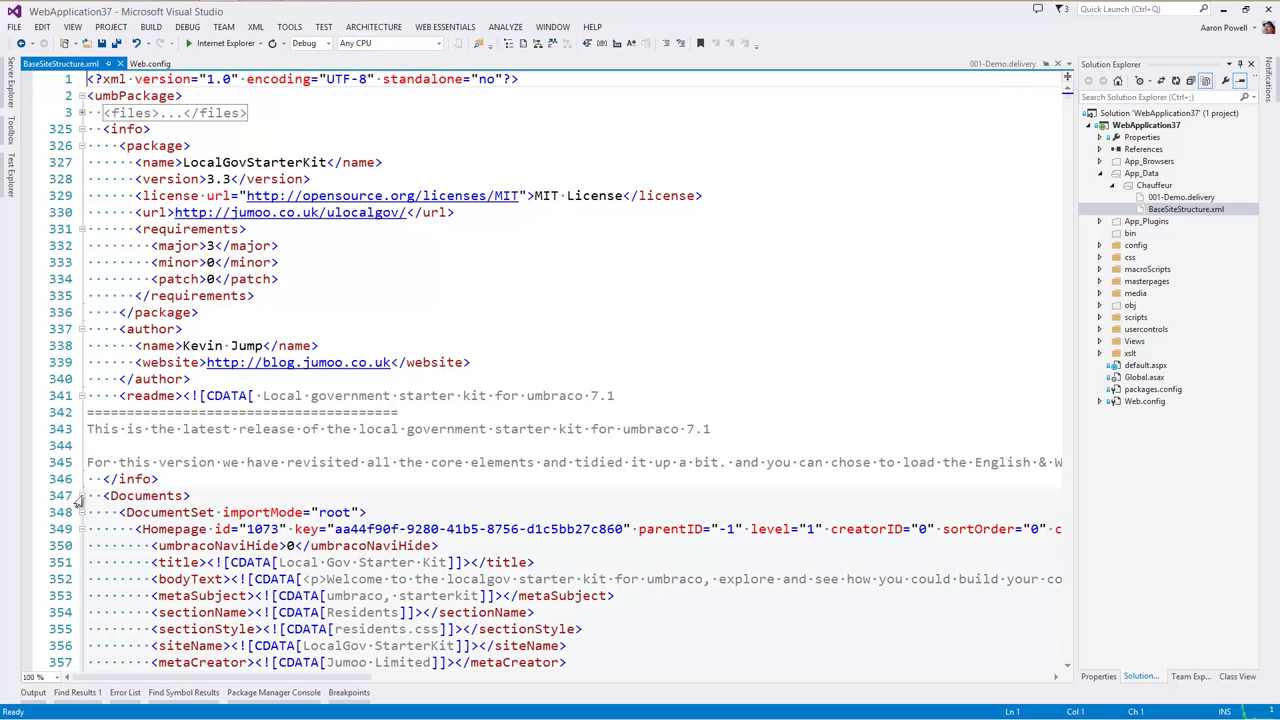
# Fold the Documents, DocumentTypes and Templates nodes of BaseSiteStructure.xml to read the sections below
pyautogui.click(66, 496)
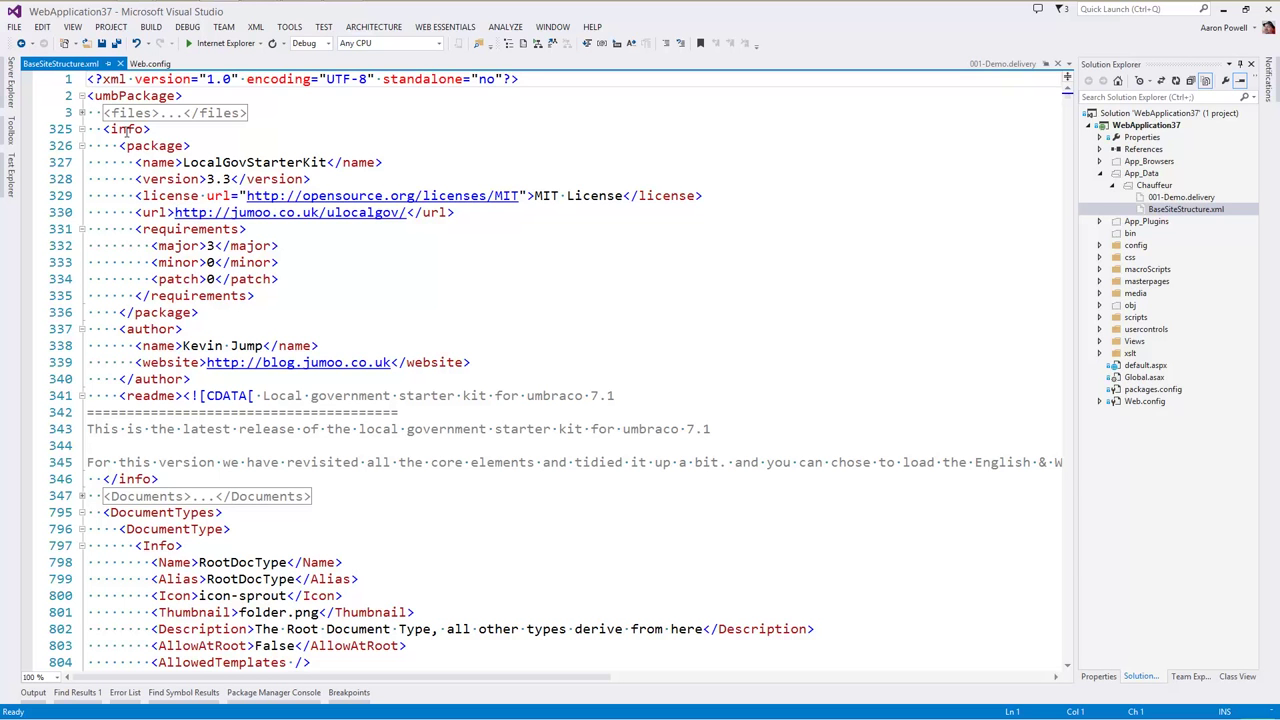
pyautogui.scroll(-3)
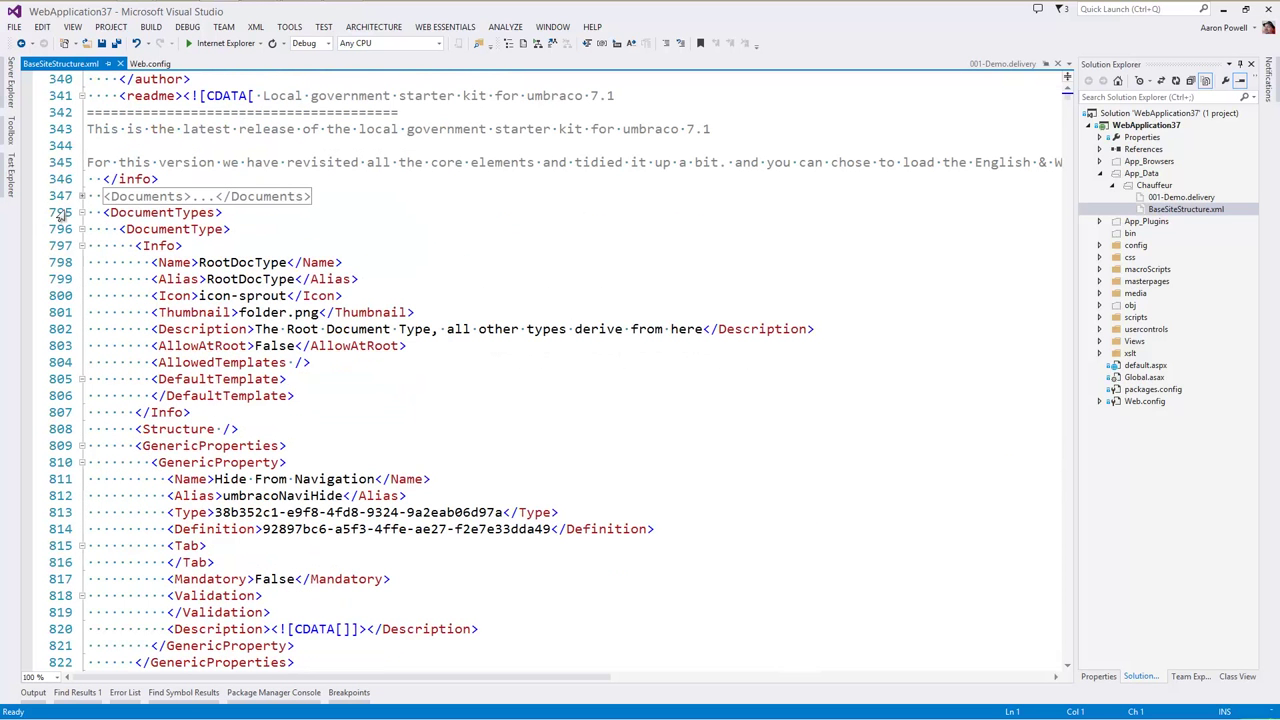
pyautogui.click(82, 212)
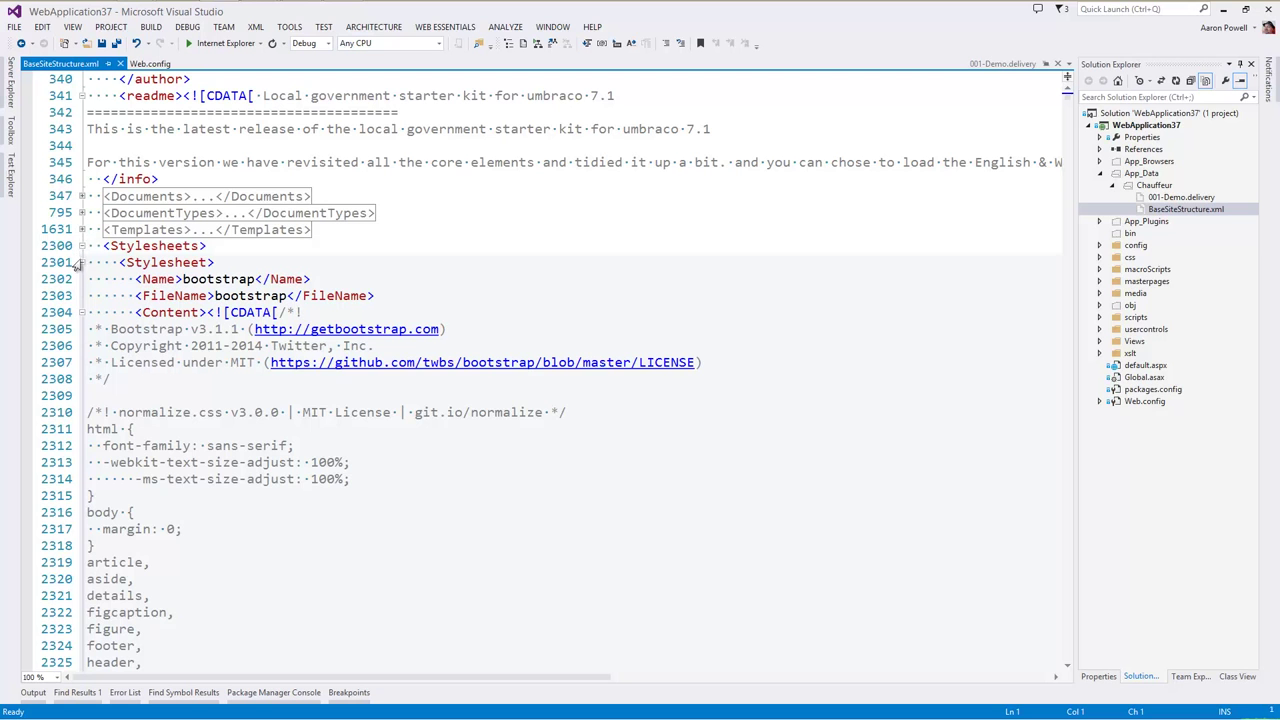
pyautogui.click(80, 246)
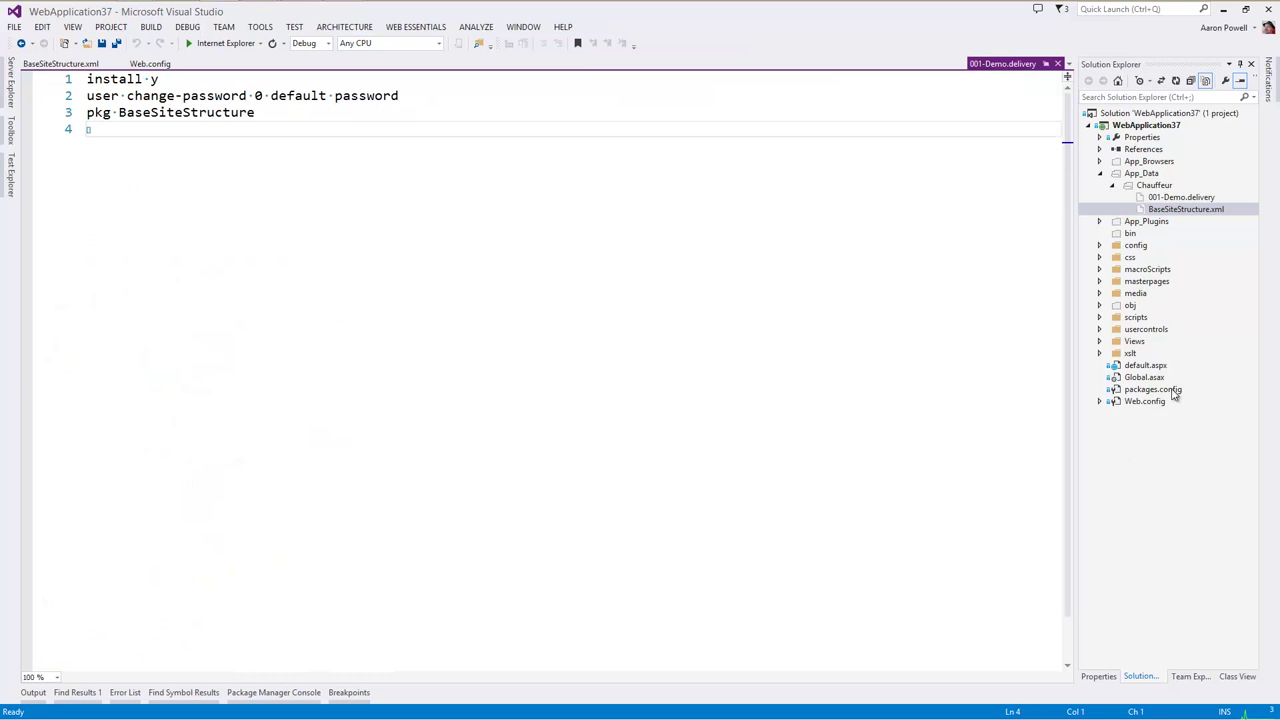
# View the project's packages.config listing the Chauffeur and Umbraco packages
pyautogui.doubleClick(1152, 388)
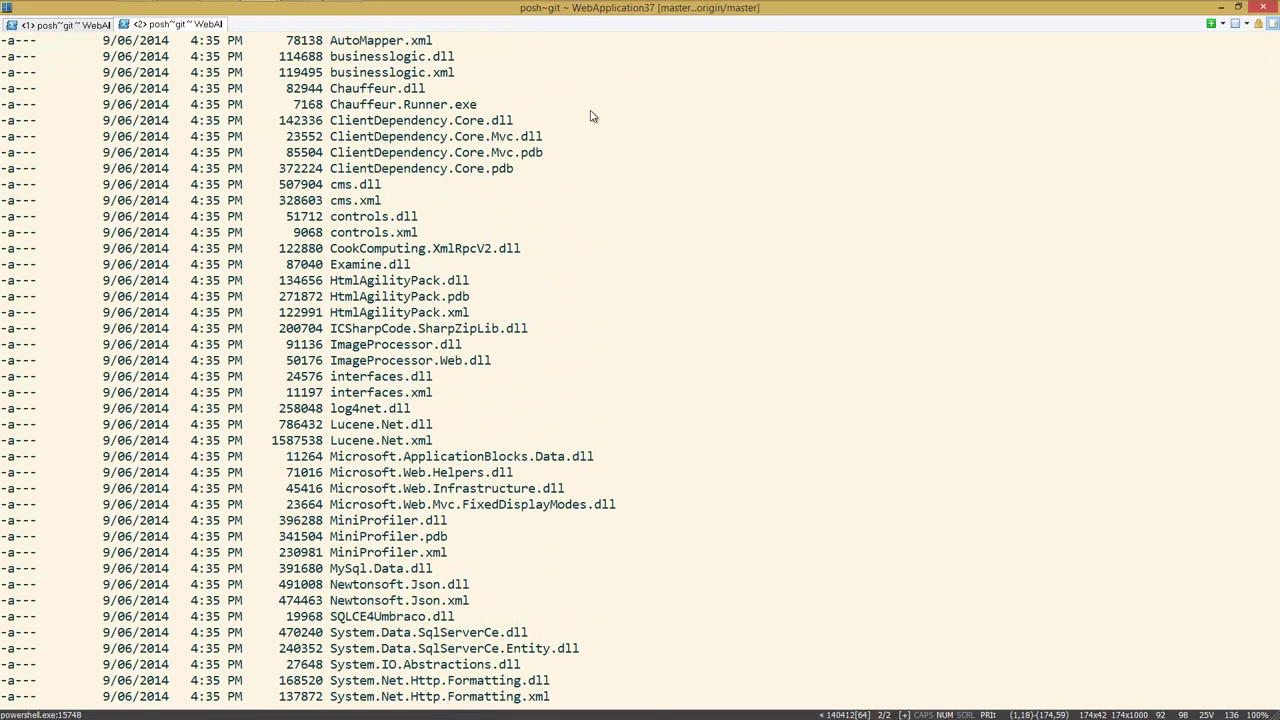
pyautogui.moveTo(536, 120)
pyautogui.write('cha')
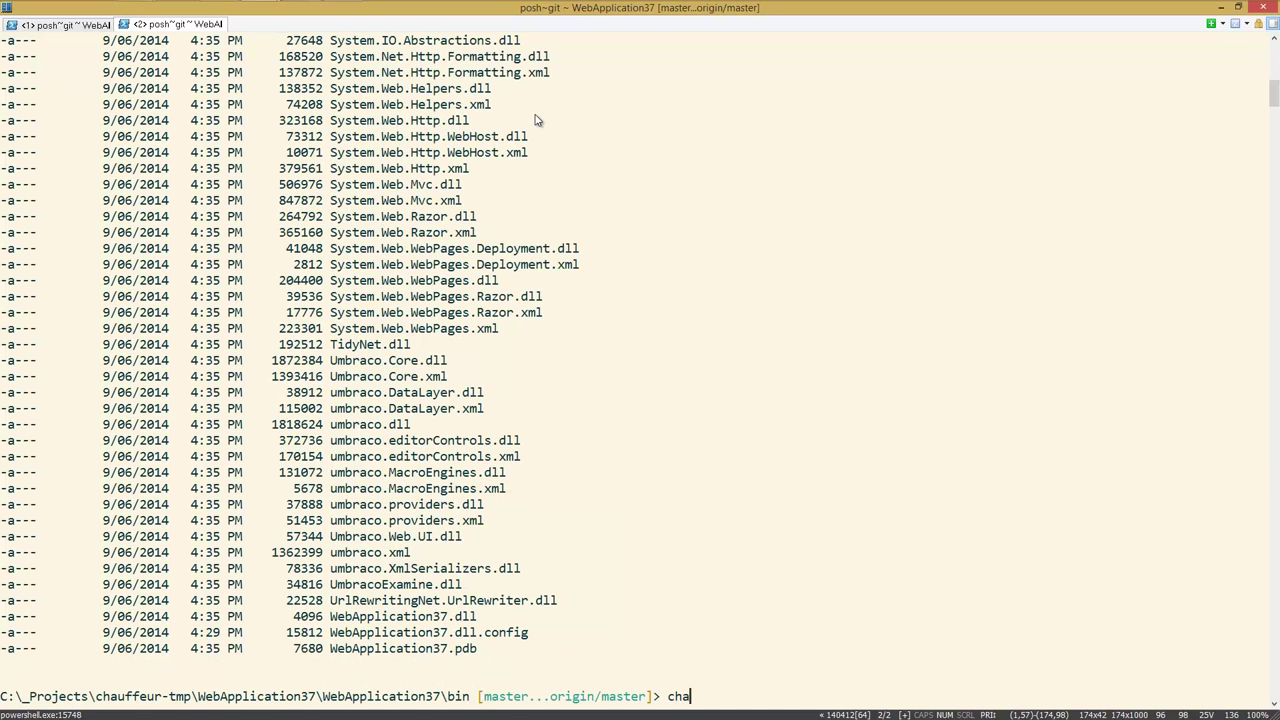
# Run .\Chauffeur.Runner.exe delivery to execute the Chauffeur delivery
pyautogui.write('.\\Chauffeur.Runner.exe')
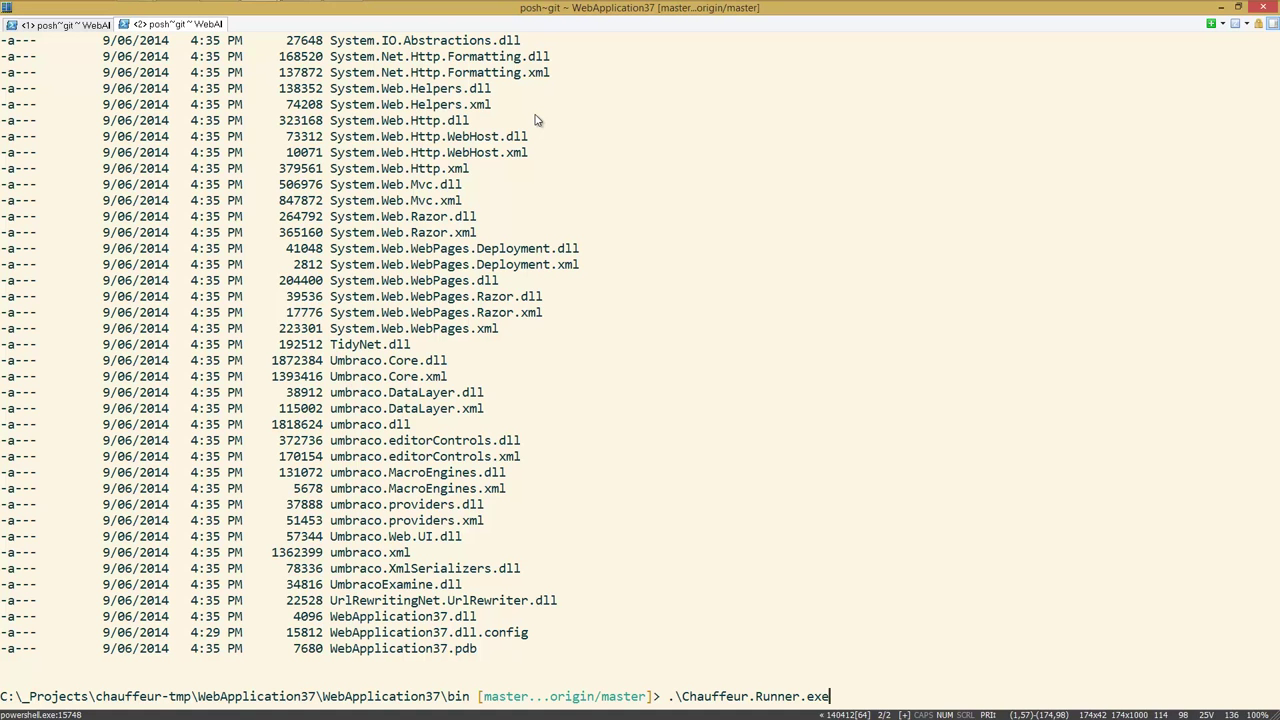
pyautogui.write('delivery')
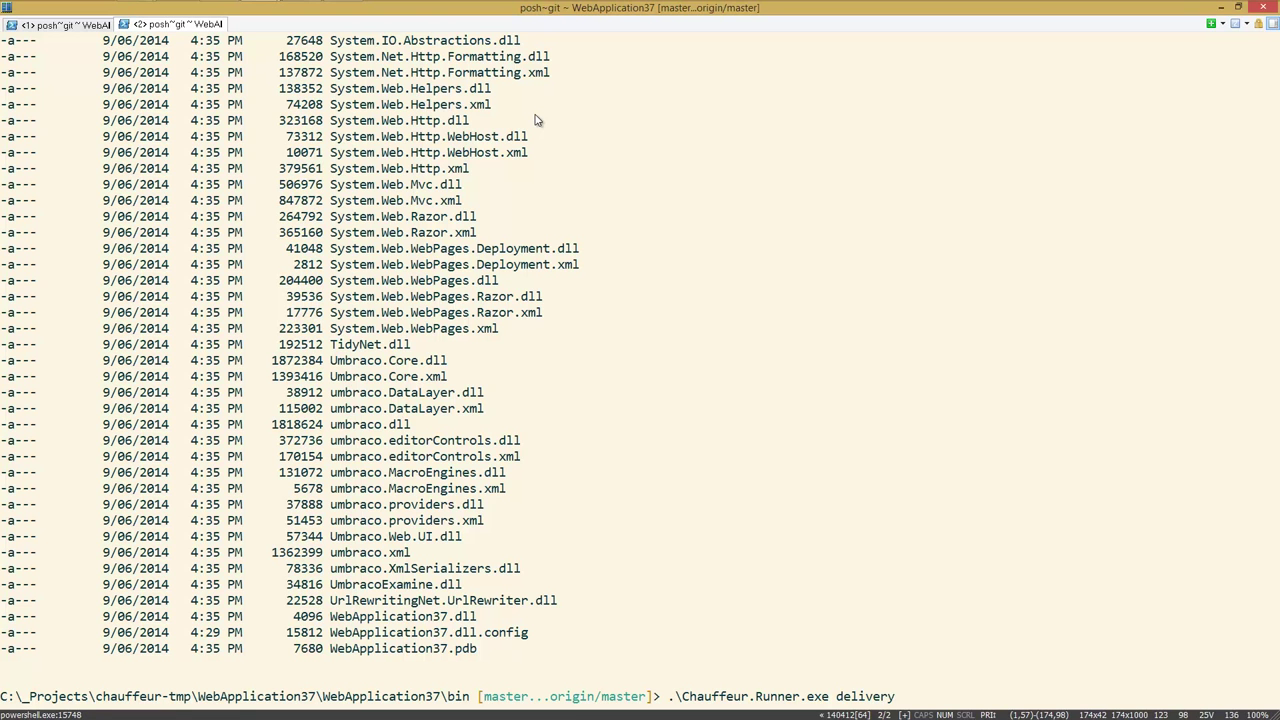
pyautogui.scroll(-3)
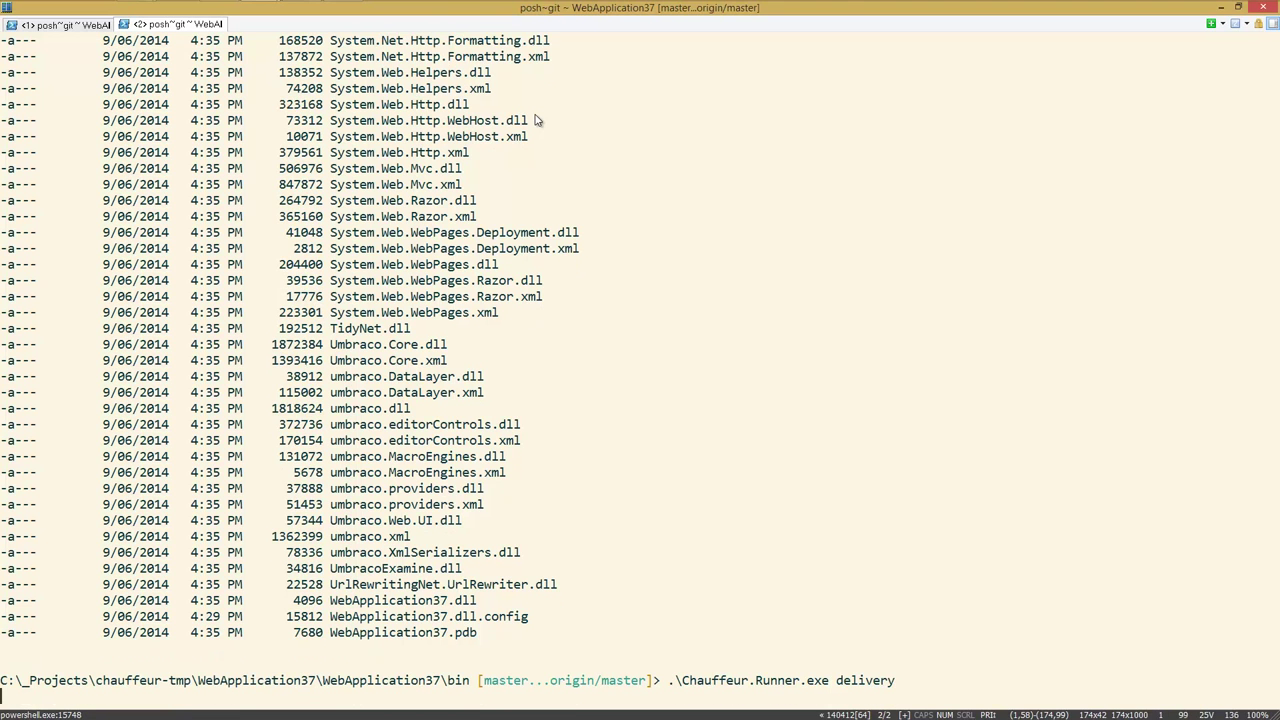
pyautogui.press('Return')
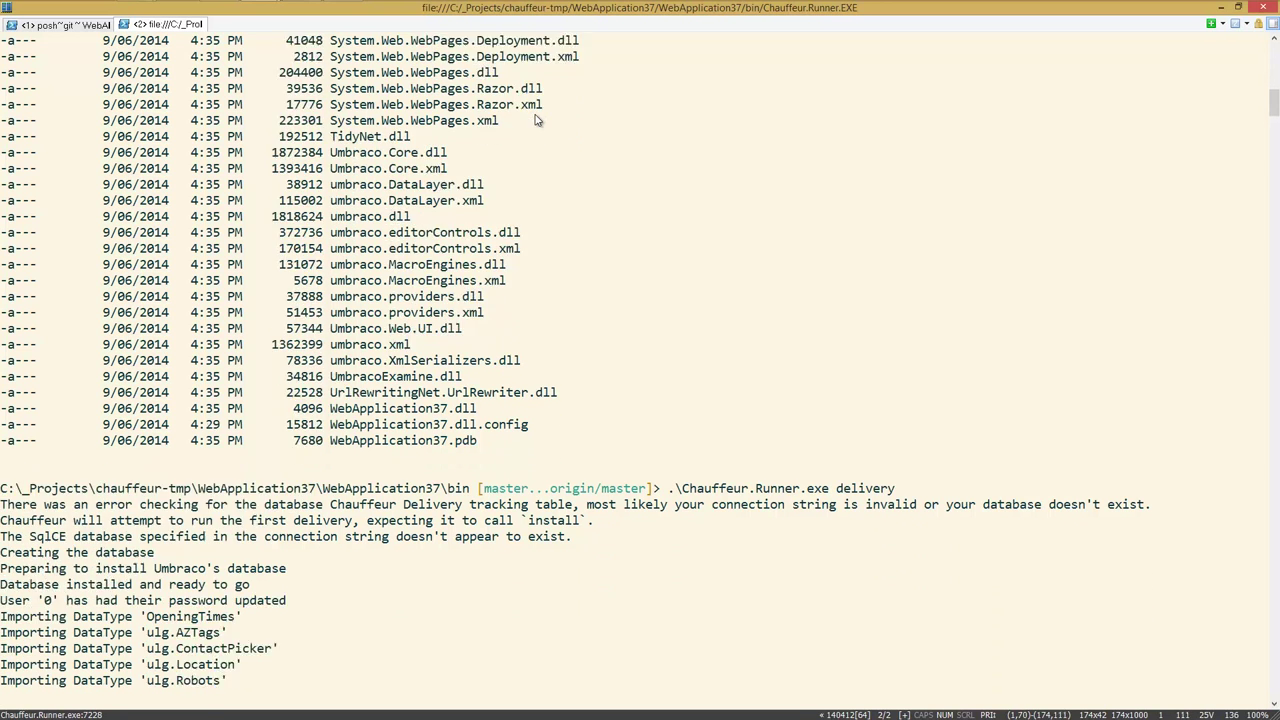
# Review the delivery output: database created, data types, templates, macros and document types imported
pyautogui.scroll(-3)
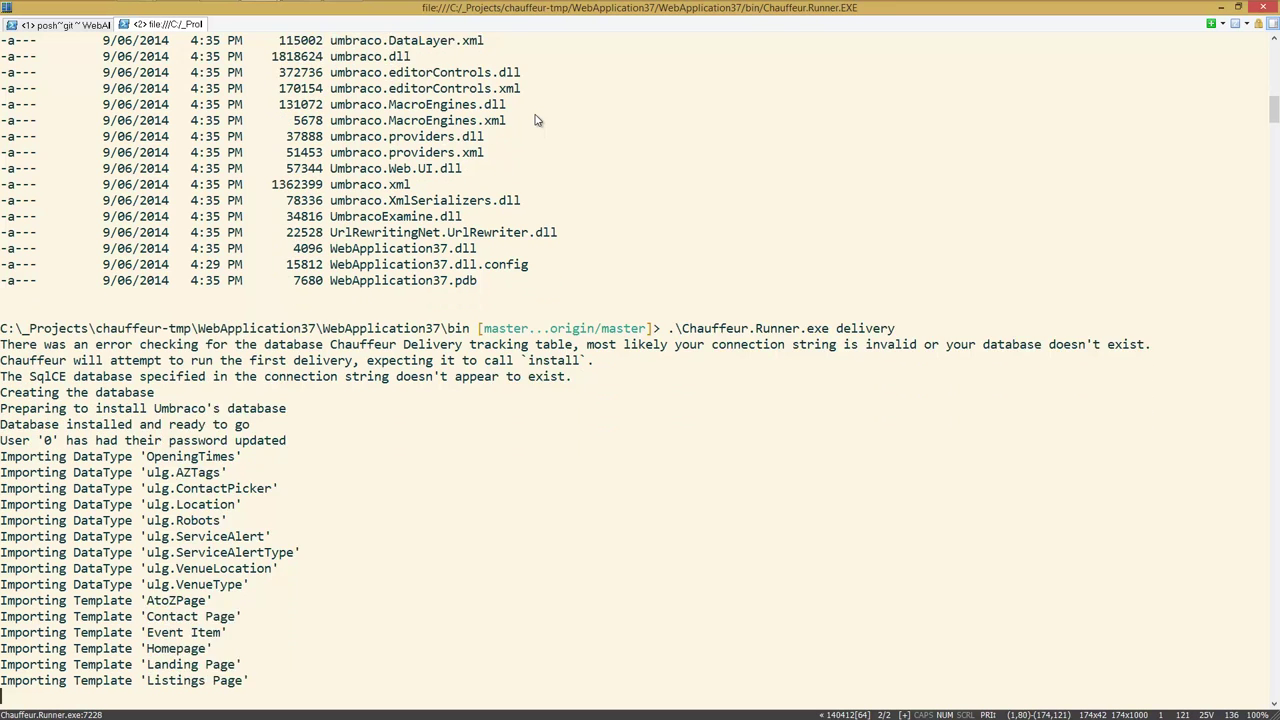
pyautogui.scroll(-3)
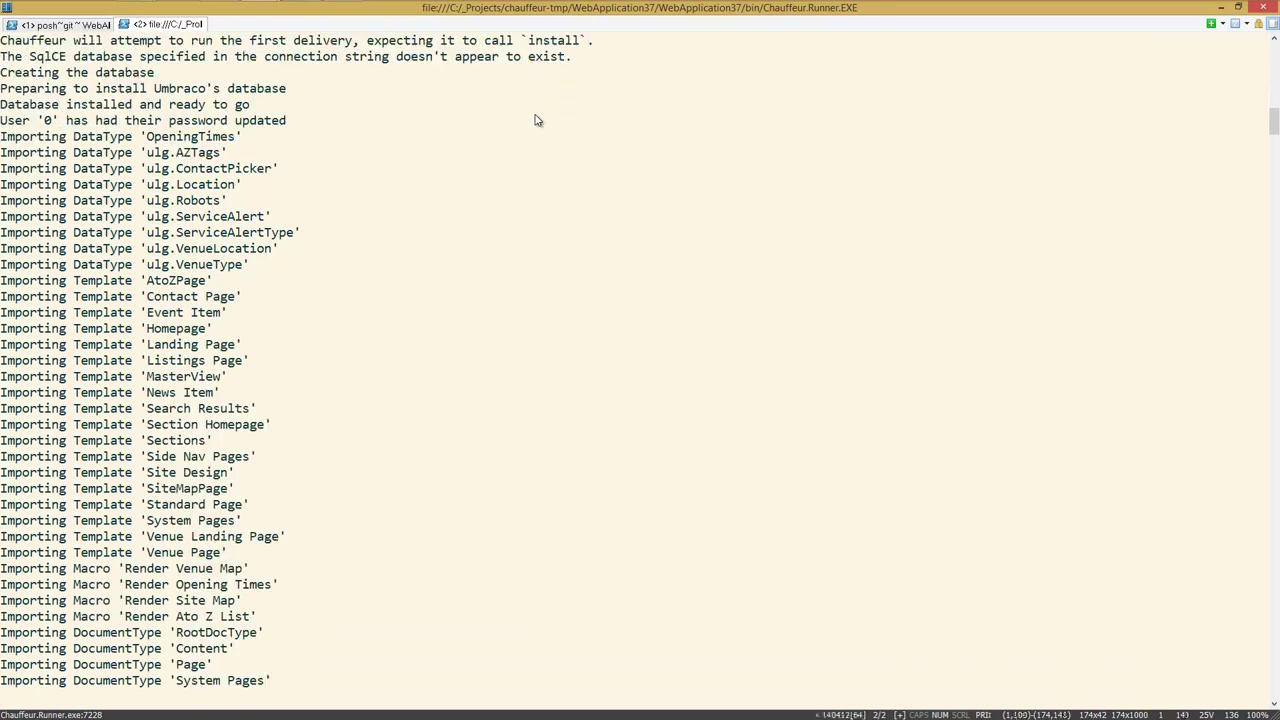
pyautogui.scroll(-3)
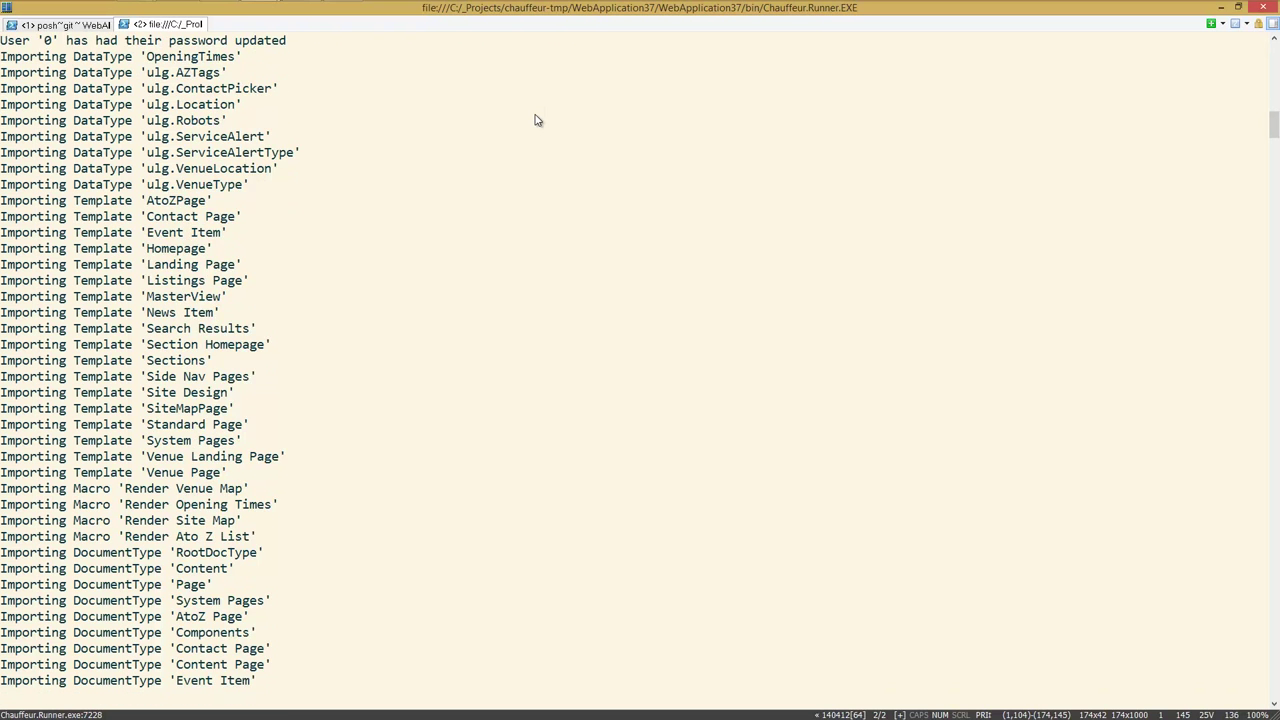
pyautogui.scroll(-3)
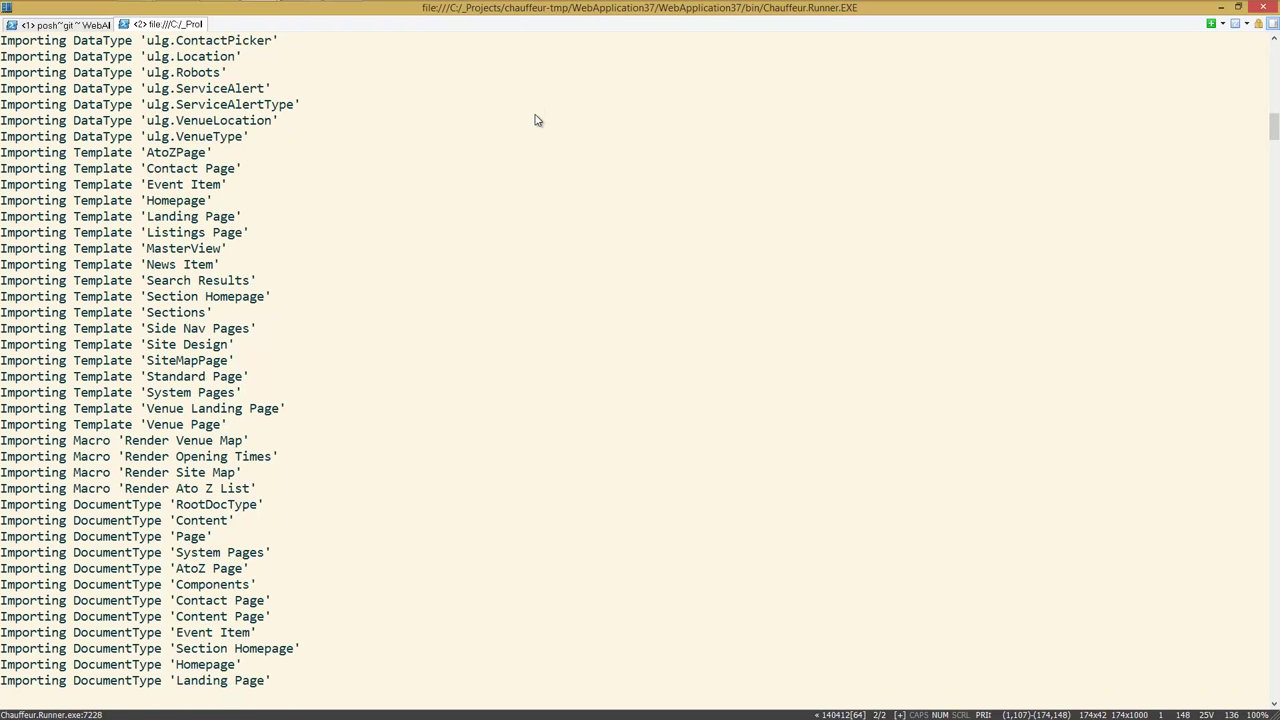
pyautogui.scroll(-3)
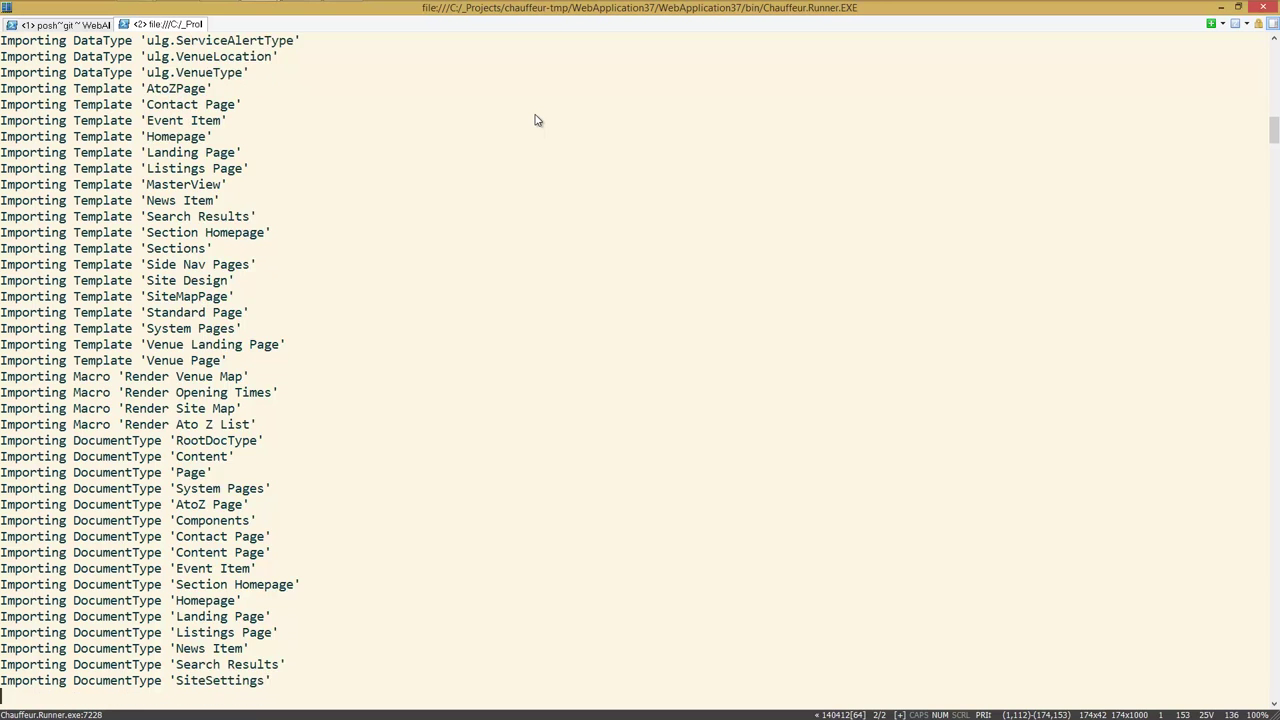
pyautogui.scroll(-3)
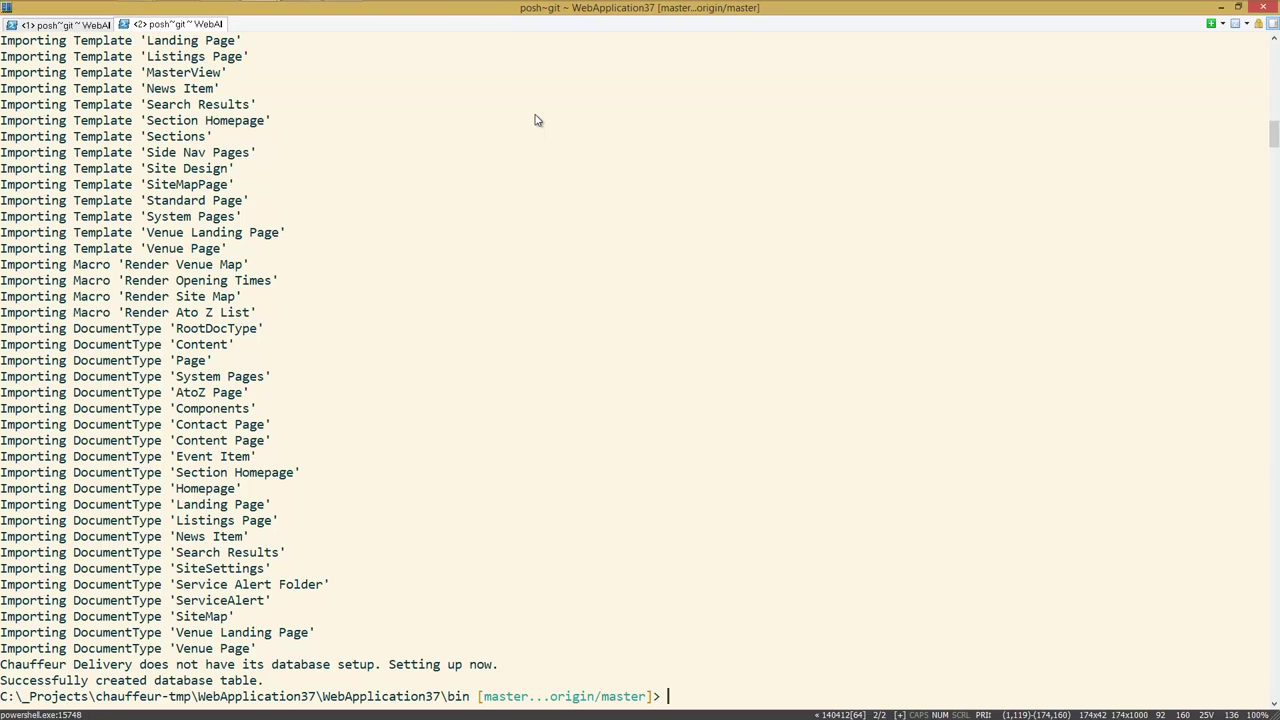
# Re-enter .\Chauffeur.Runner.exe delivery before returning to packages.config in Visual Studio
pyautogui.write('.\\Chauffeur.Runner.exe delivery')
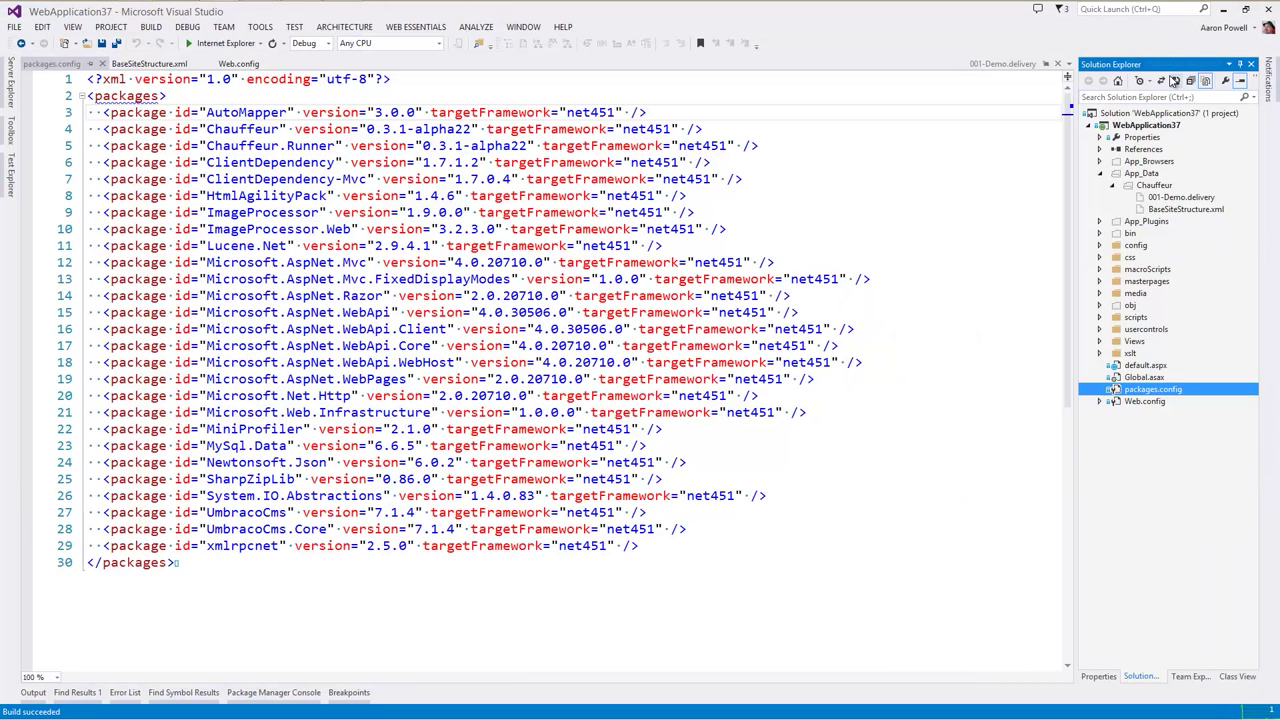
# Launch the site at localhost in Internet Explorer, landing on Umbraco's no-published-content page
pyautogui.click(1100, 340)
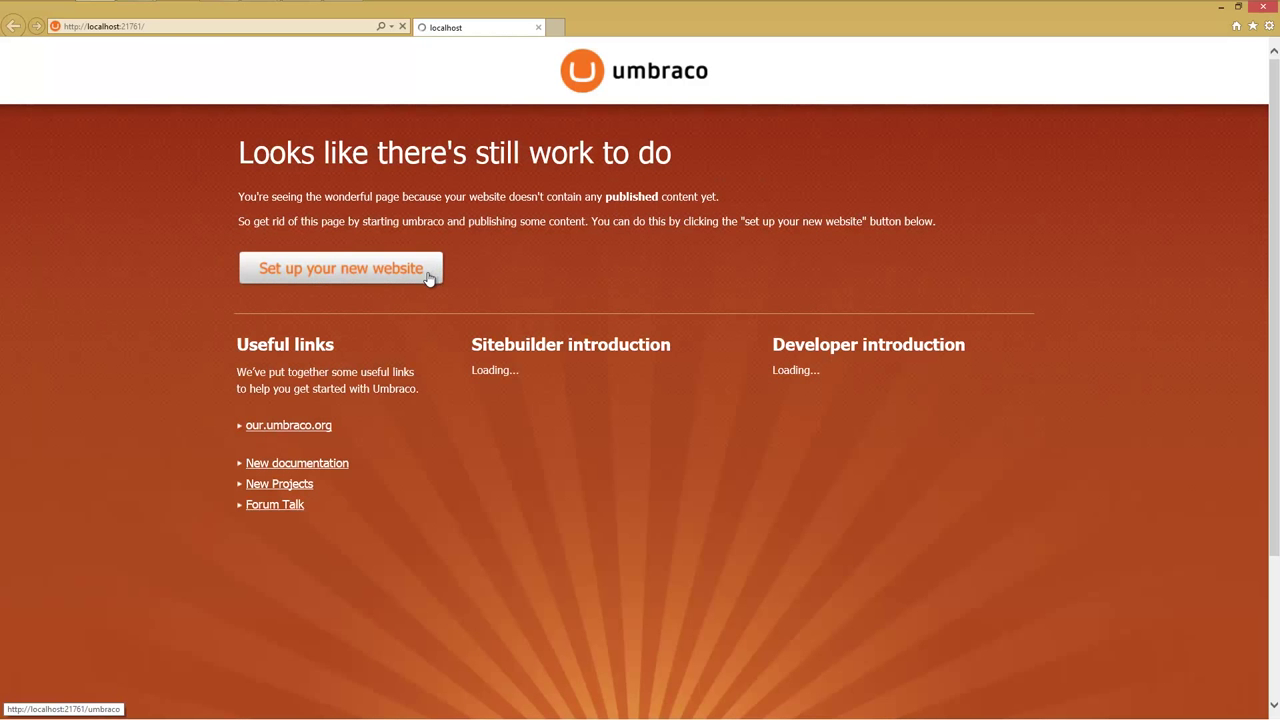
# Enter the back office Settings section and expand Document Types to RootDocType with Content and SiteSettings
pyautogui.click(340, 268)
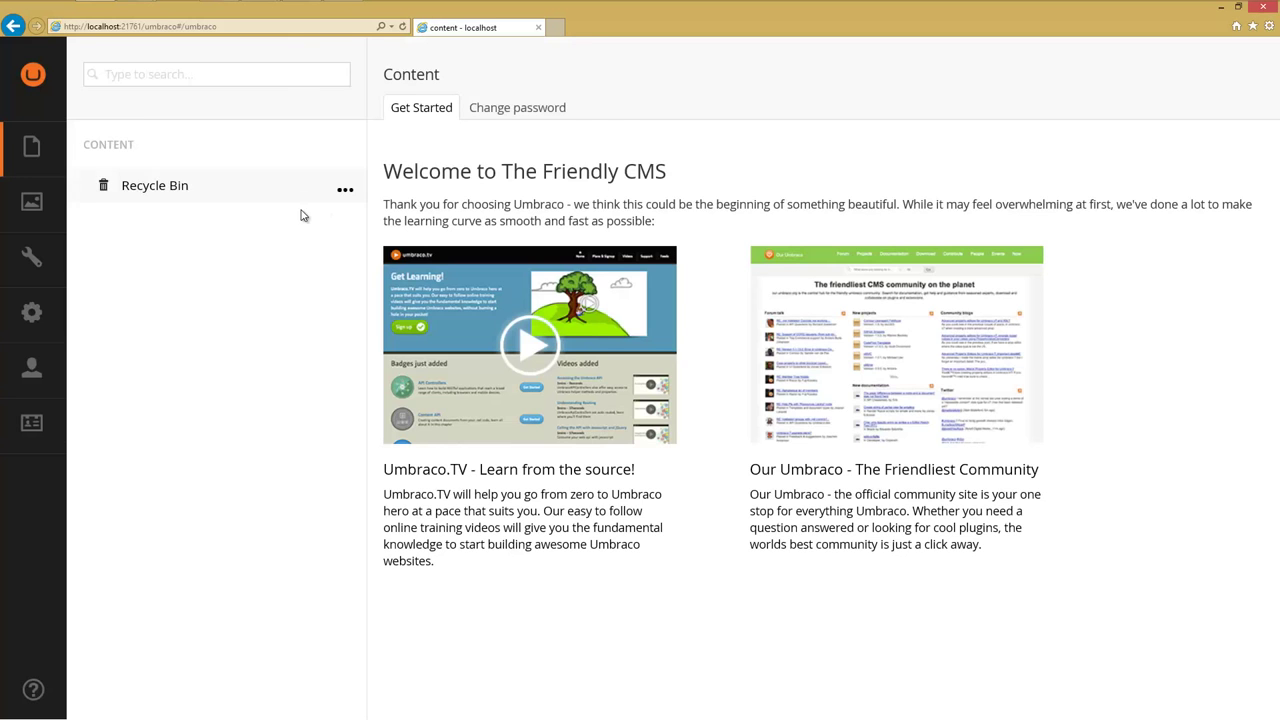
pyautogui.moveTo(318, 238)
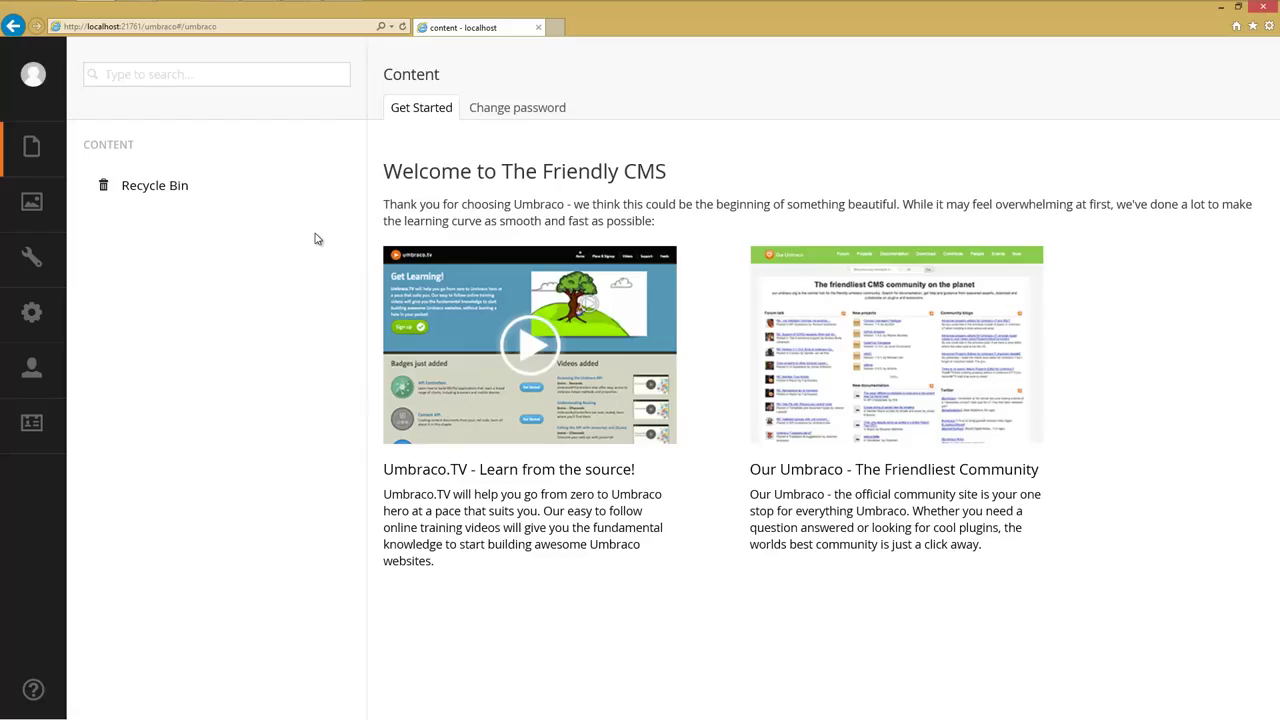
pyautogui.moveTo(300, 240)
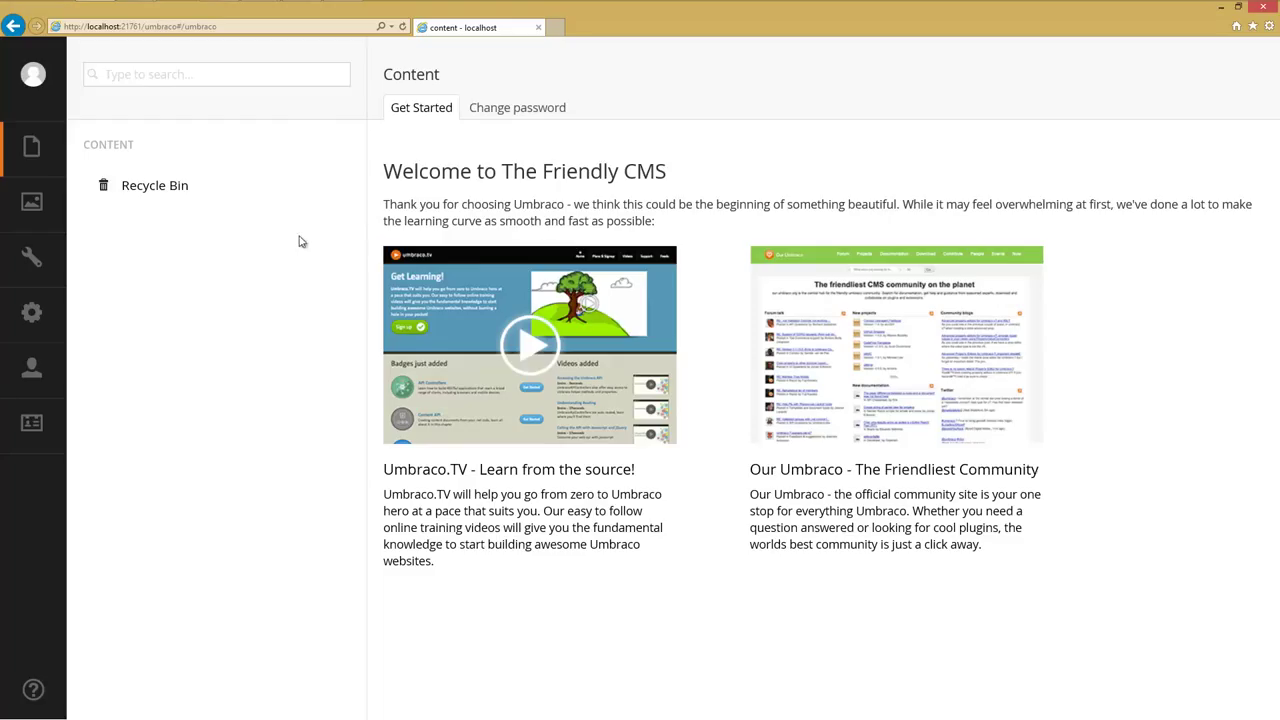
pyautogui.moveTo(260, 280)
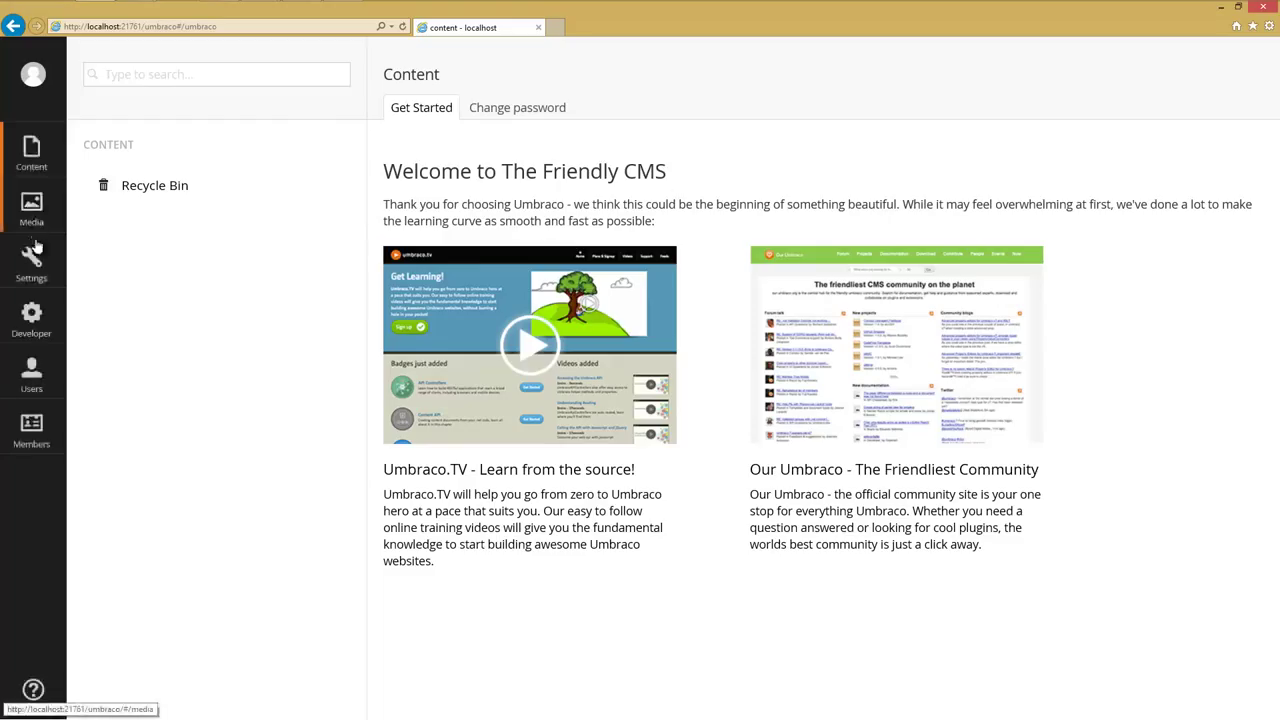
pyautogui.click(32, 258)
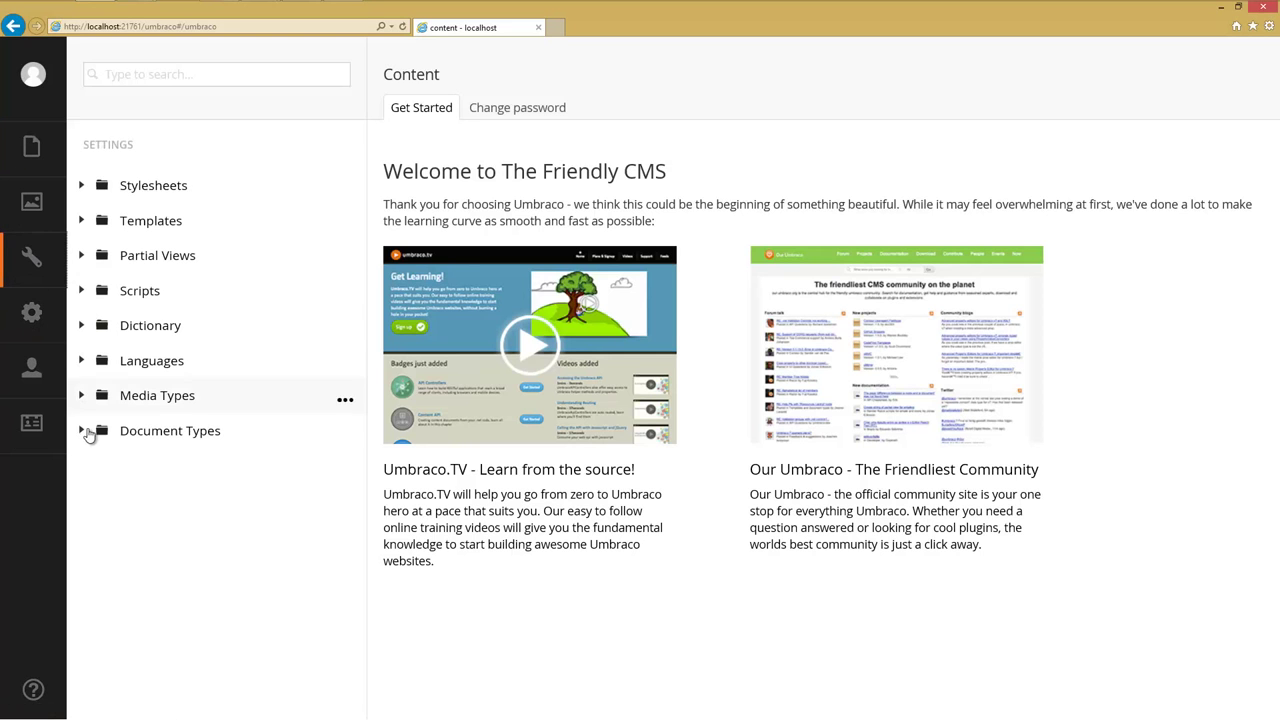
pyautogui.click(84, 430)
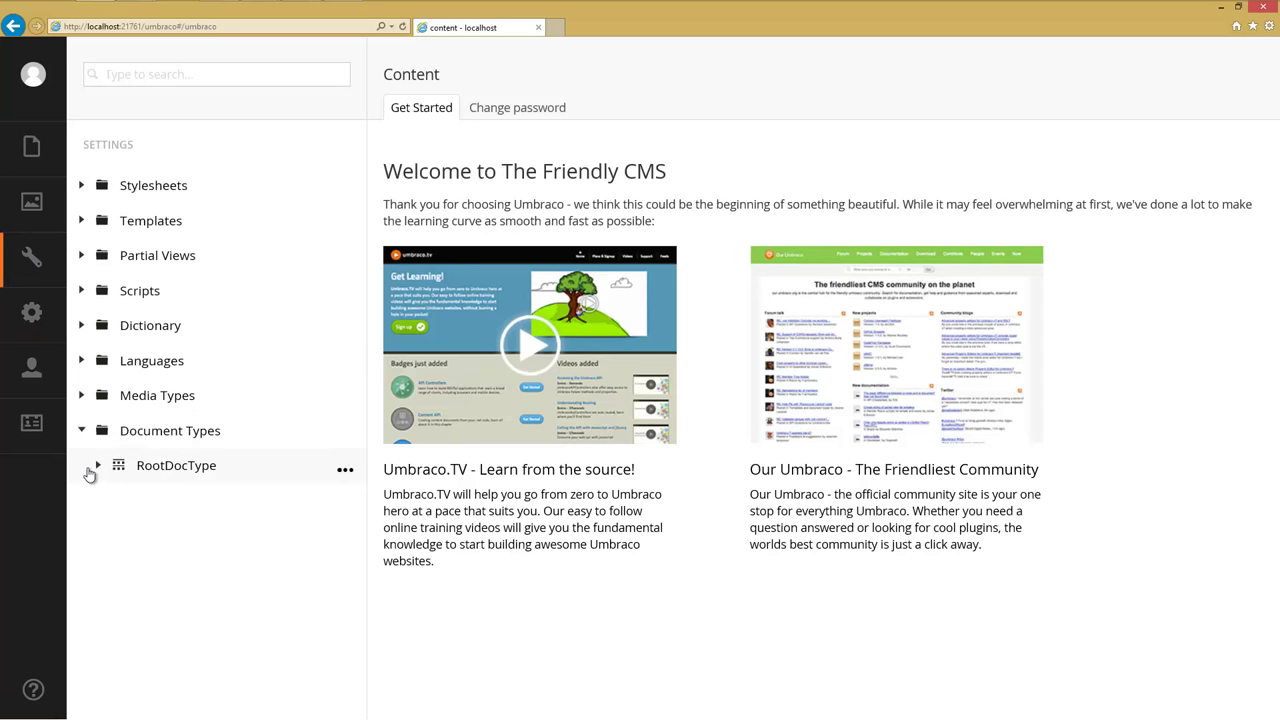
pyautogui.click(96, 464)
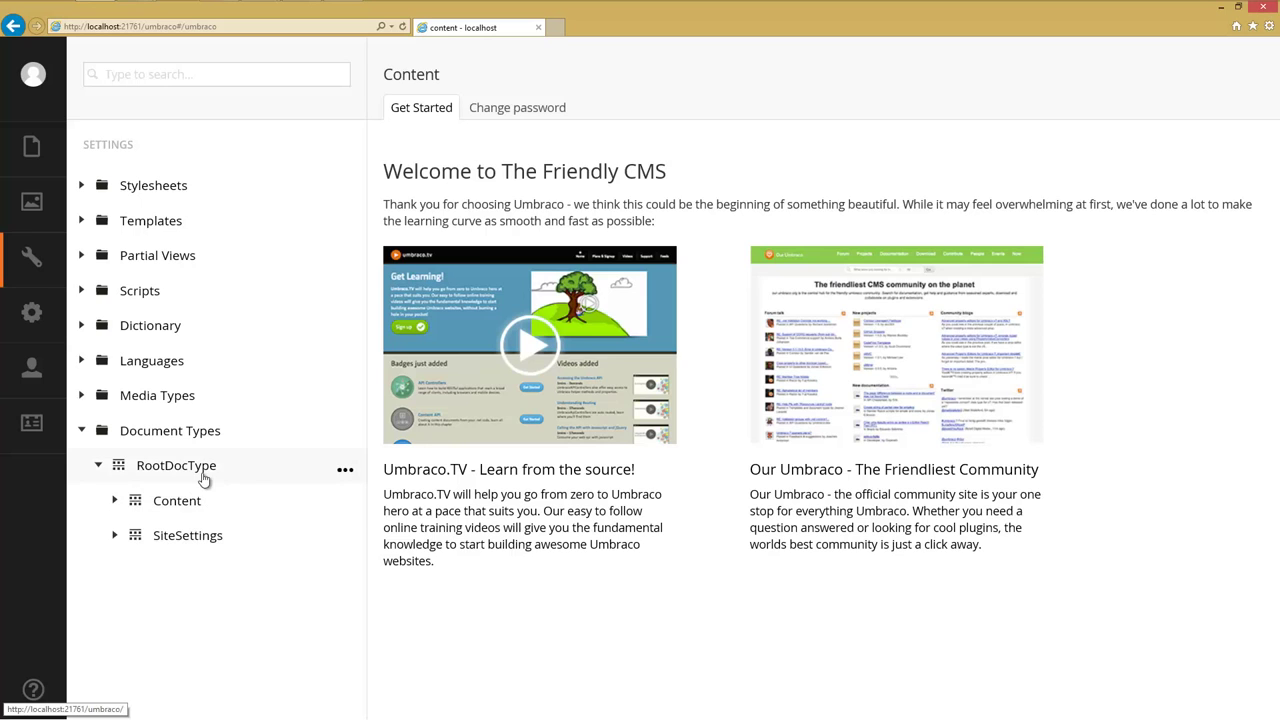
pyautogui.click(176, 464)
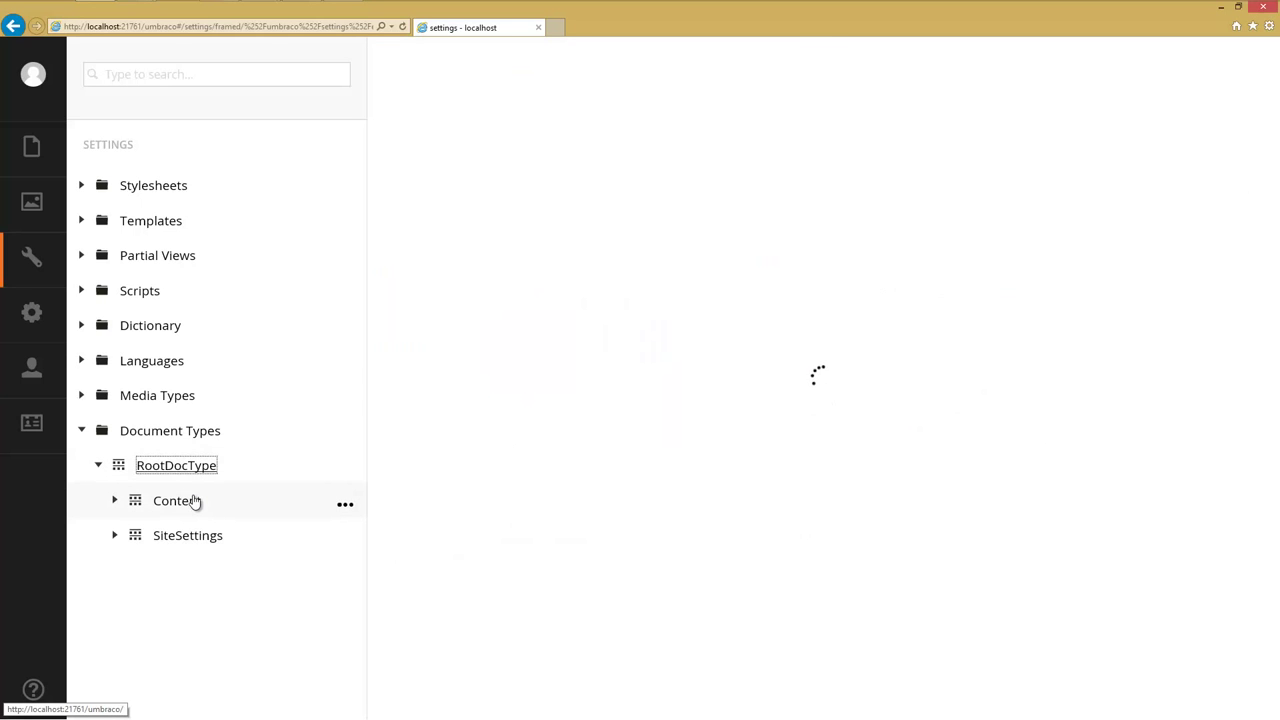
# Inspect RootDocType's generic properties, expanding its Hide From Navigation property
pyautogui.click(176, 464)
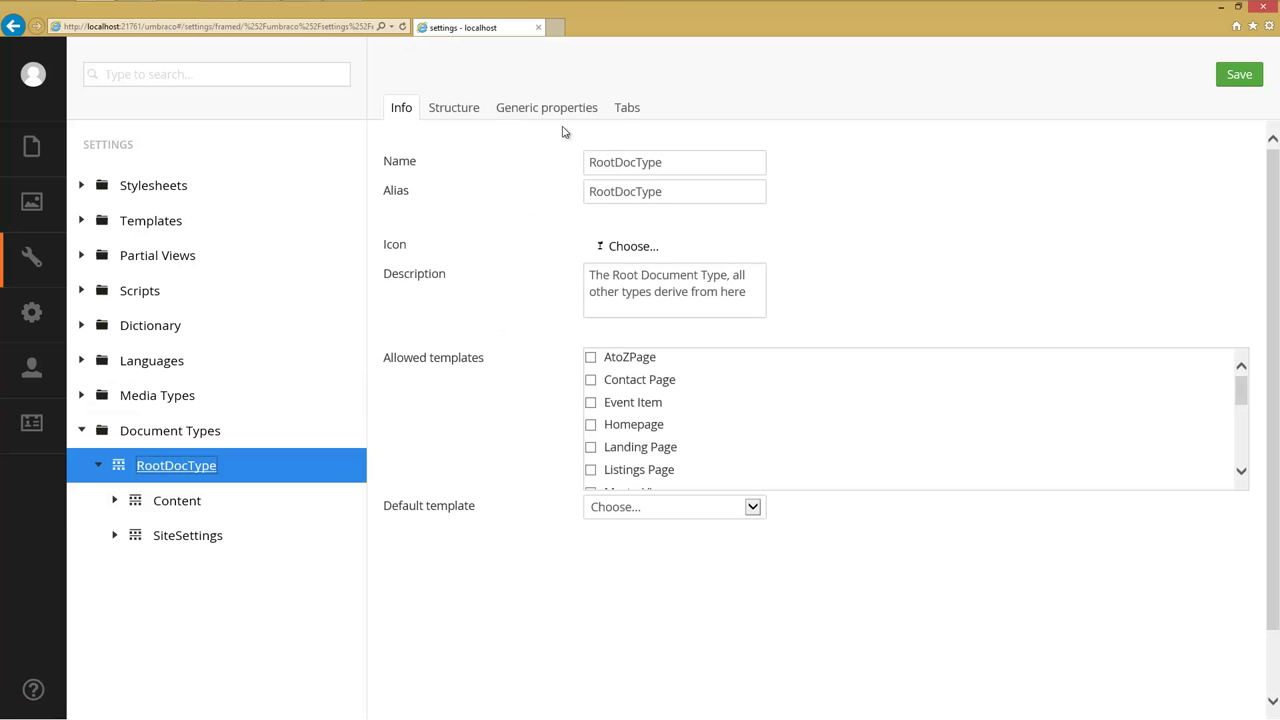
pyautogui.click(544, 108)
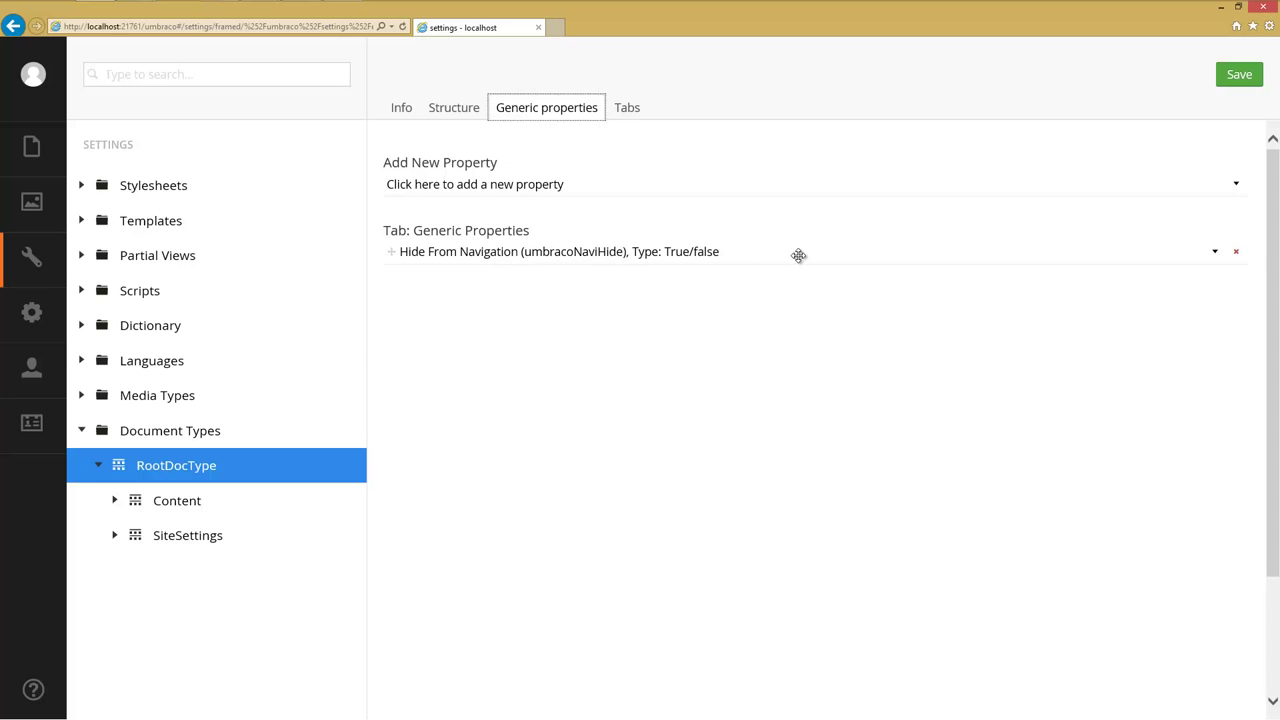
pyautogui.click(560, 252)
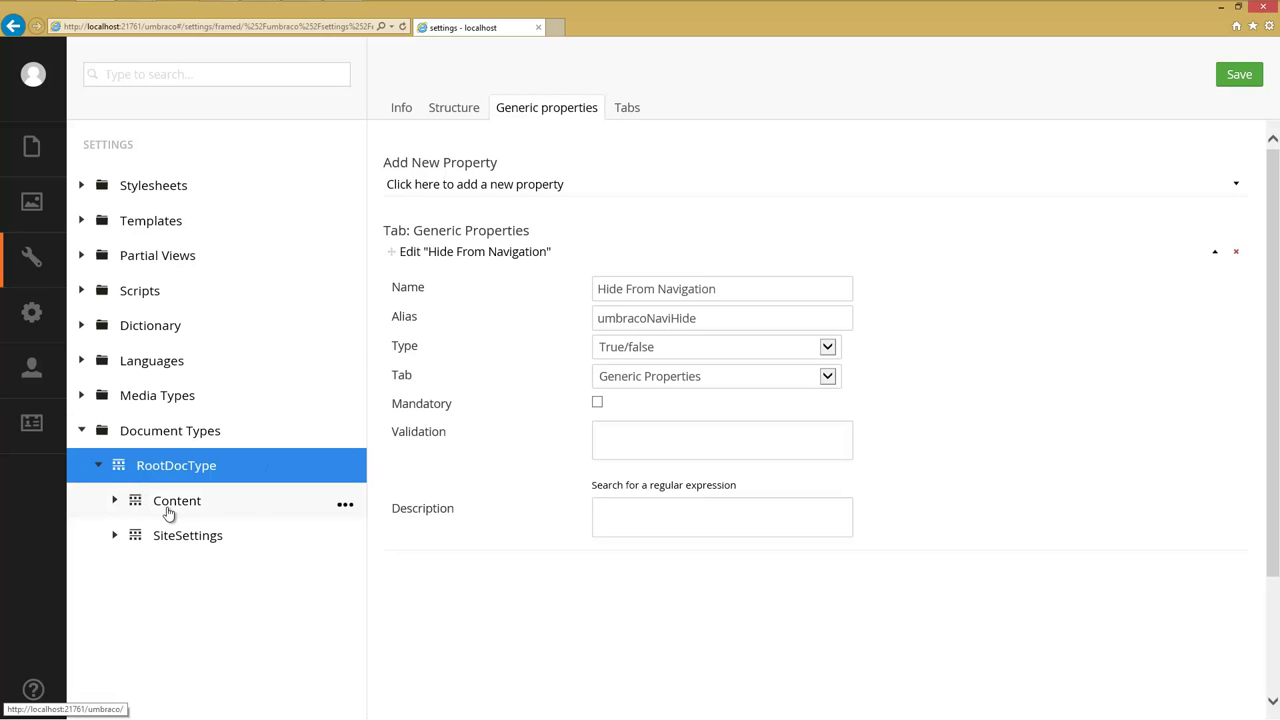
# Inspect the Content document type's Info and allowed templates, reaching the imported Templates list
pyautogui.click(176, 500)
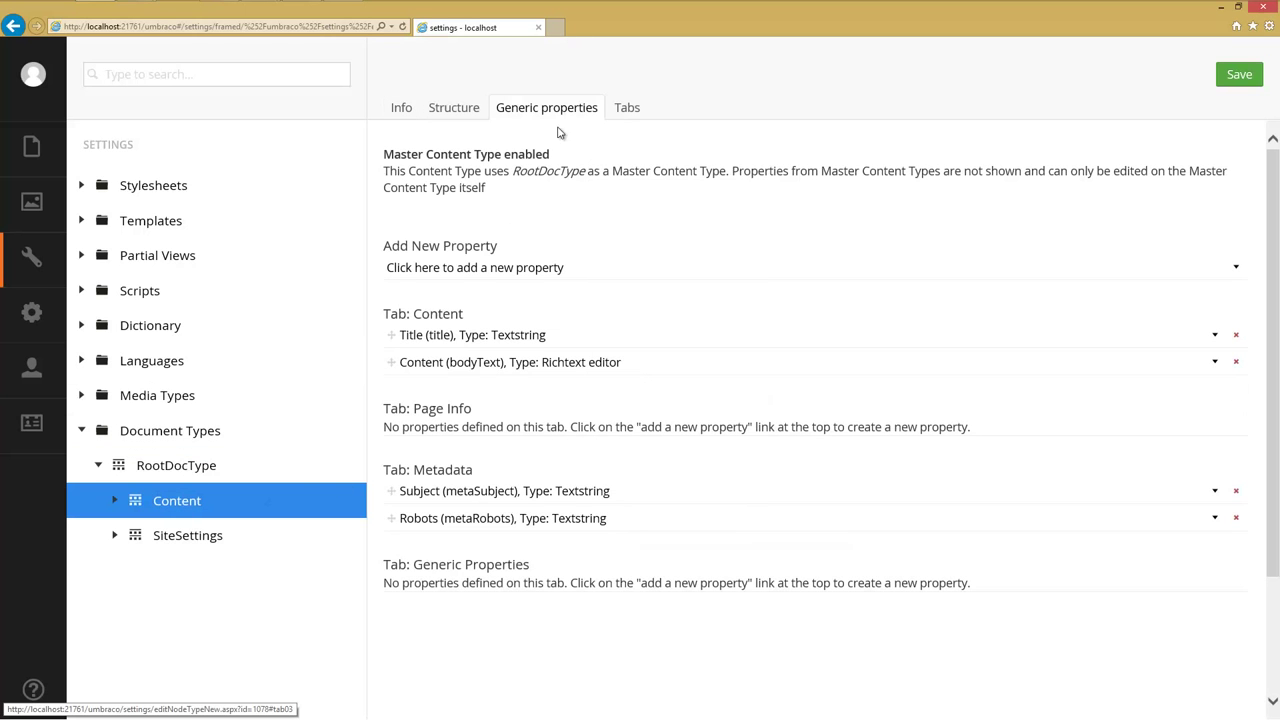
pyautogui.moveTo(150, 220)
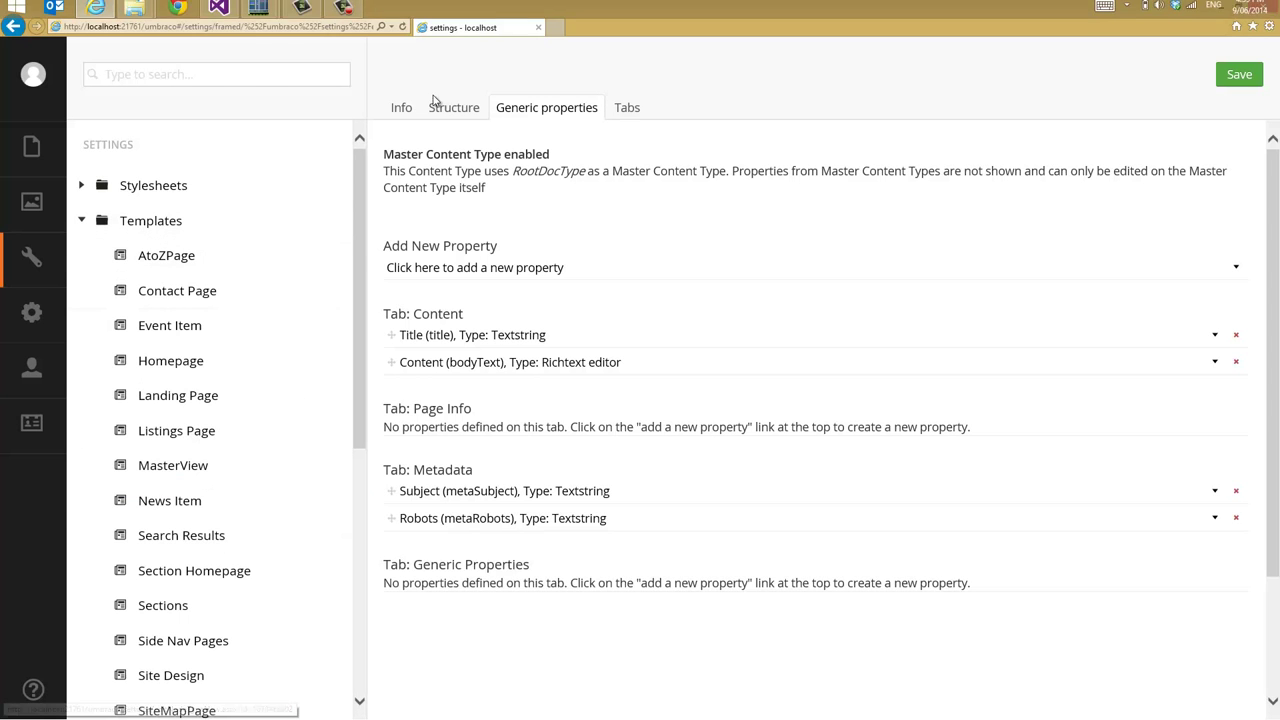
pyautogui.click(400, 108)
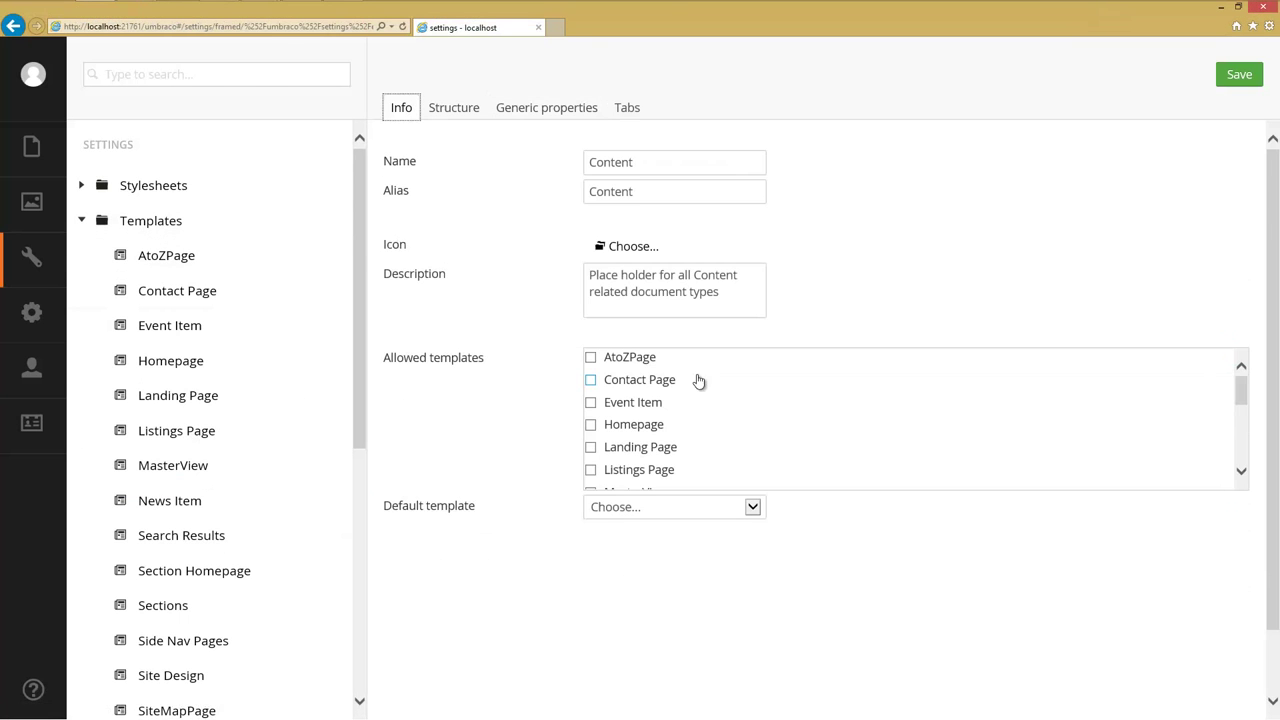
pyautogui.scroll(-3)
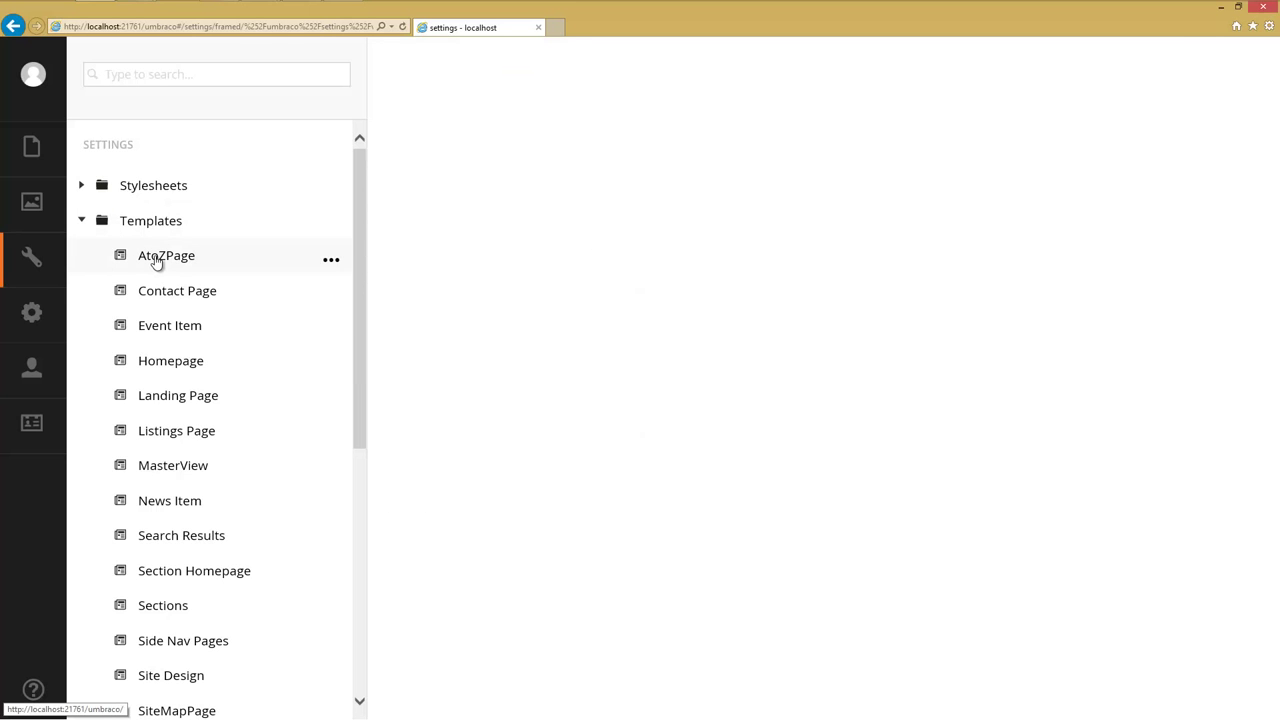
# View the AtoZPage template code and the Developer data types, then return to the Chauffeur console
pyautogui.click(166, 256)
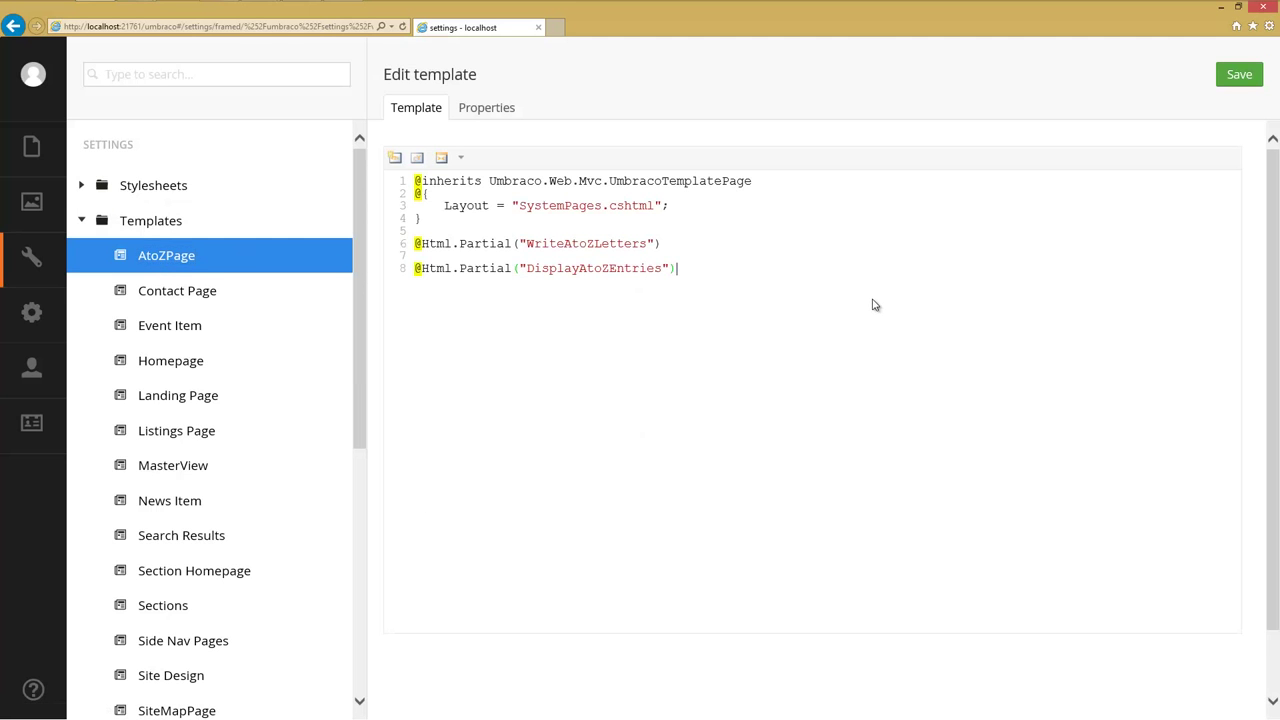
pyautogui.moveTo(184, 302)
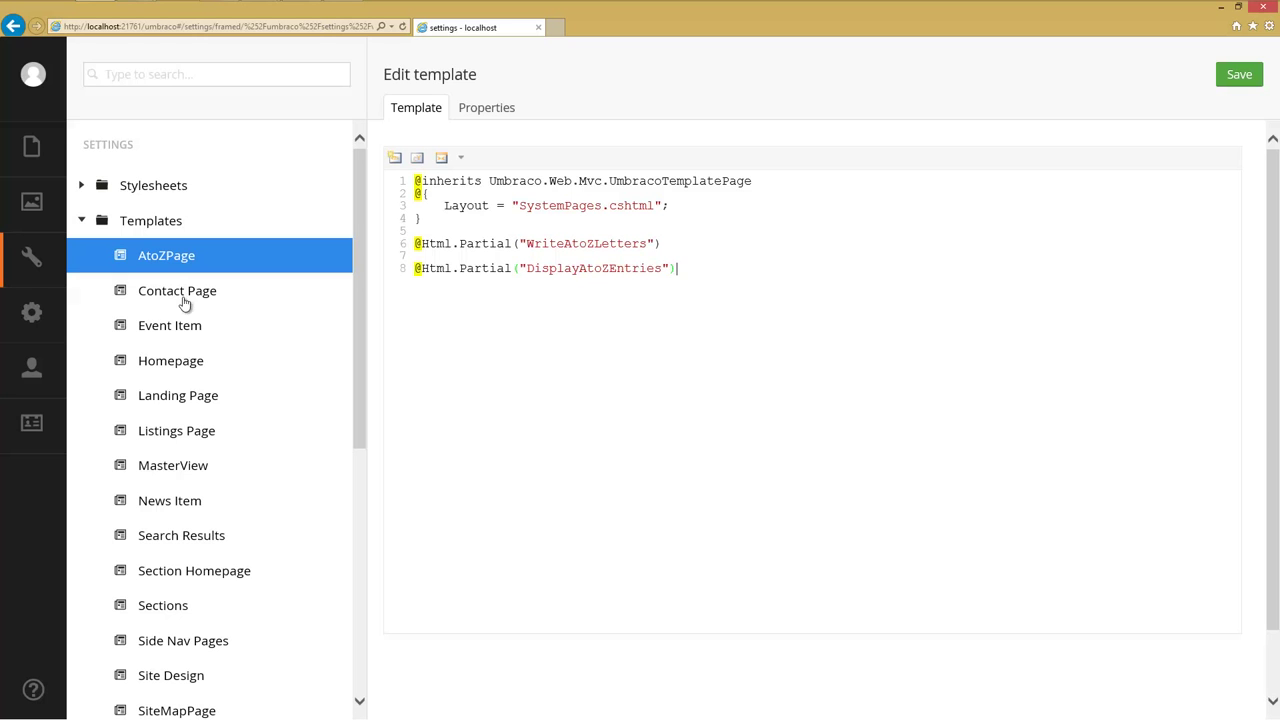
pyautogui.click(32, 312)
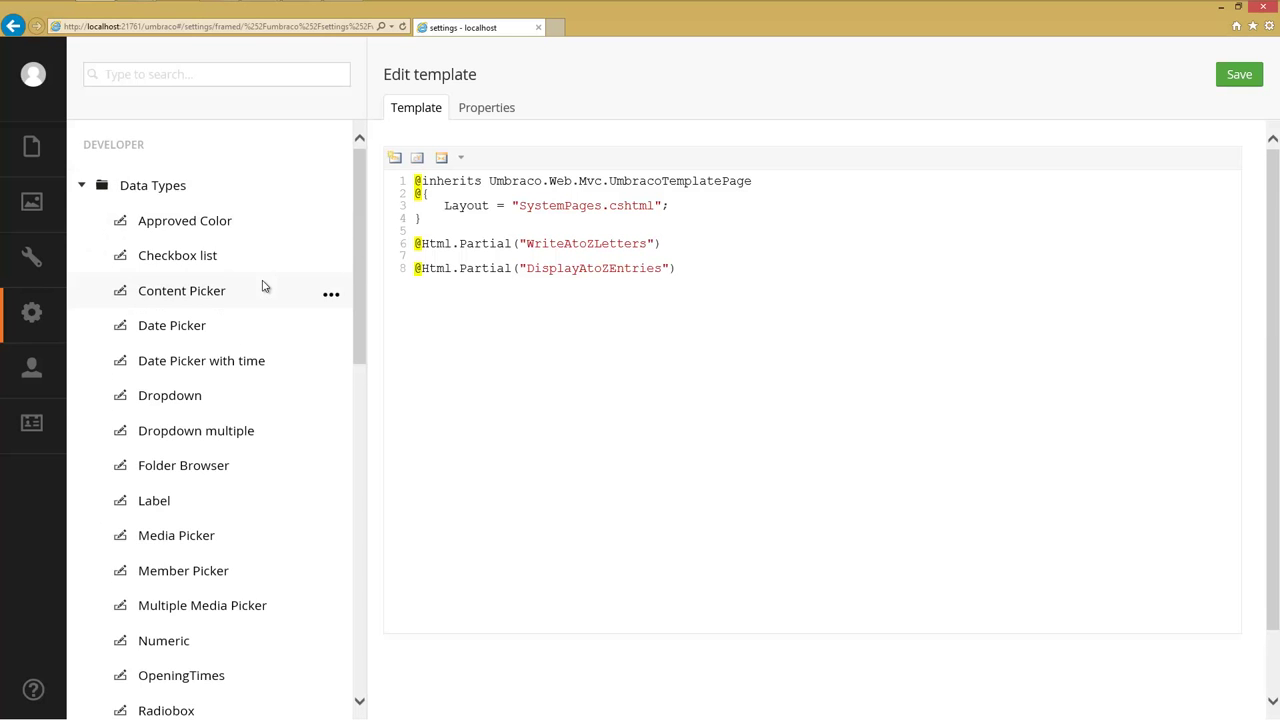
pyautogui.scroll(-3)
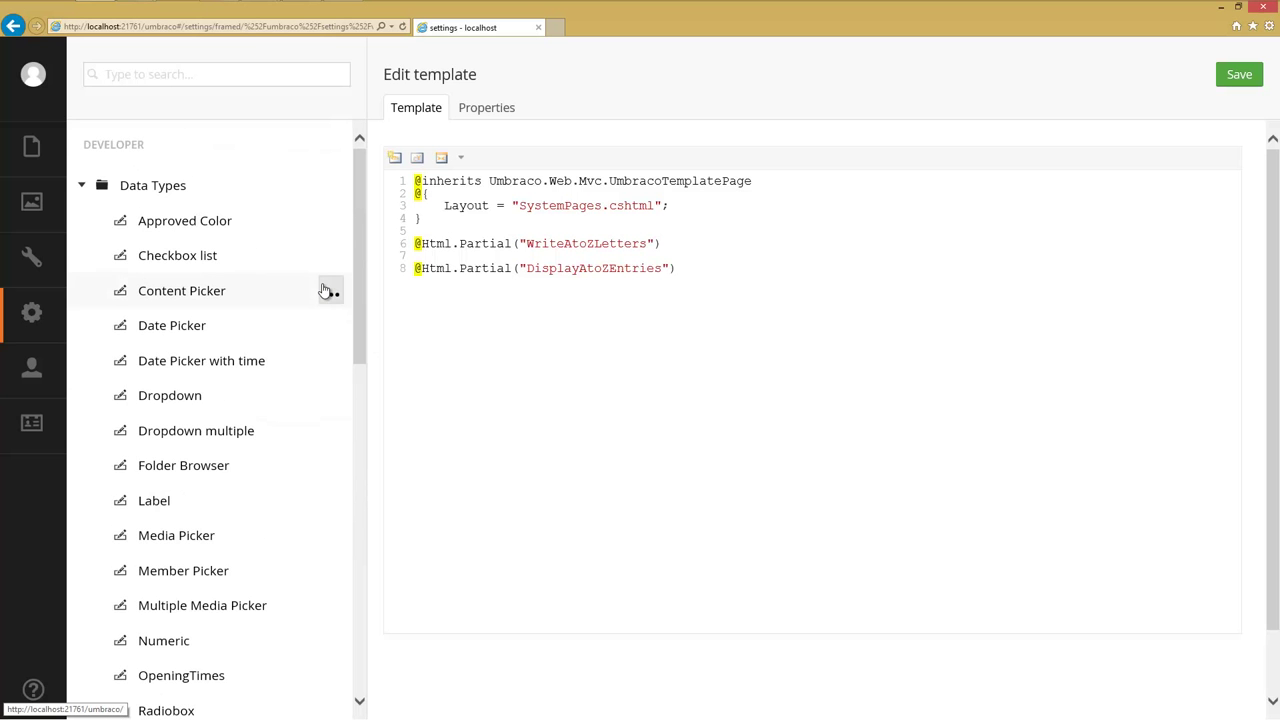
pyautogui.press('Alt+Tab')
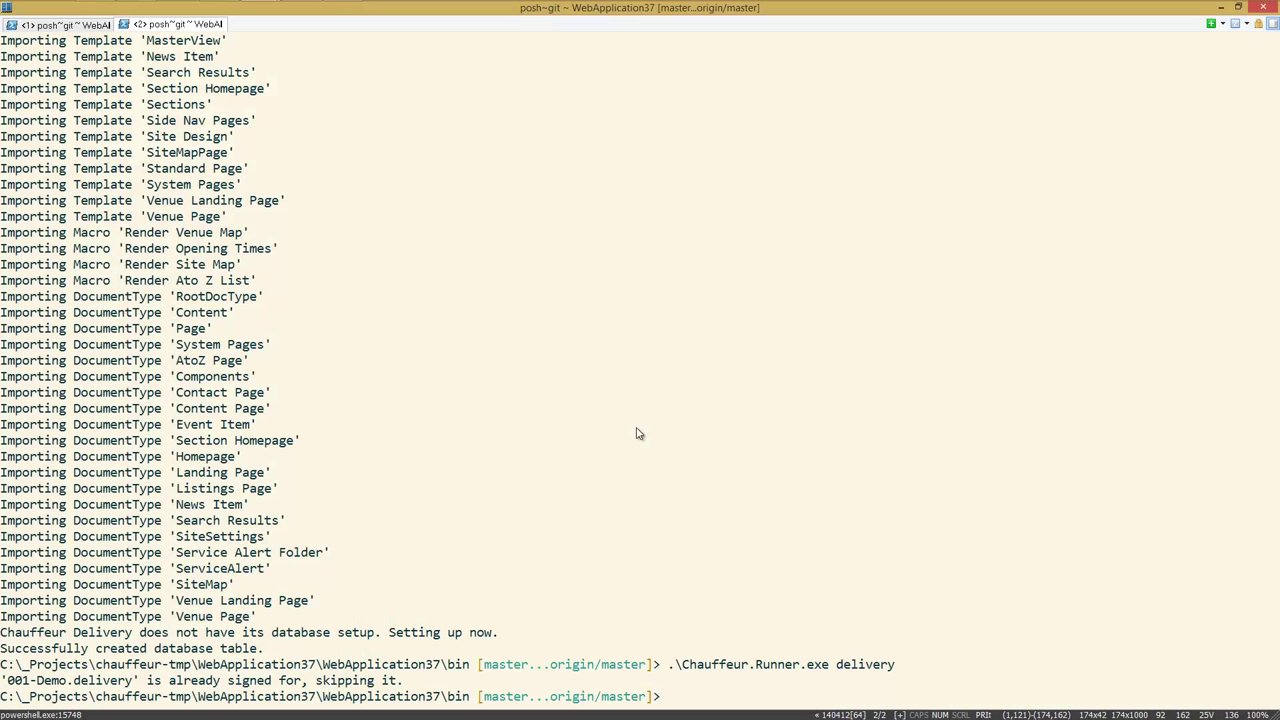
# Start Chauffeur.Runner.exe interactively against Umbraco 7.1.4 and list its deliverables
pyautogui.write('.\\Chauffeur.Runner.exe')
pyautogui.write('help')
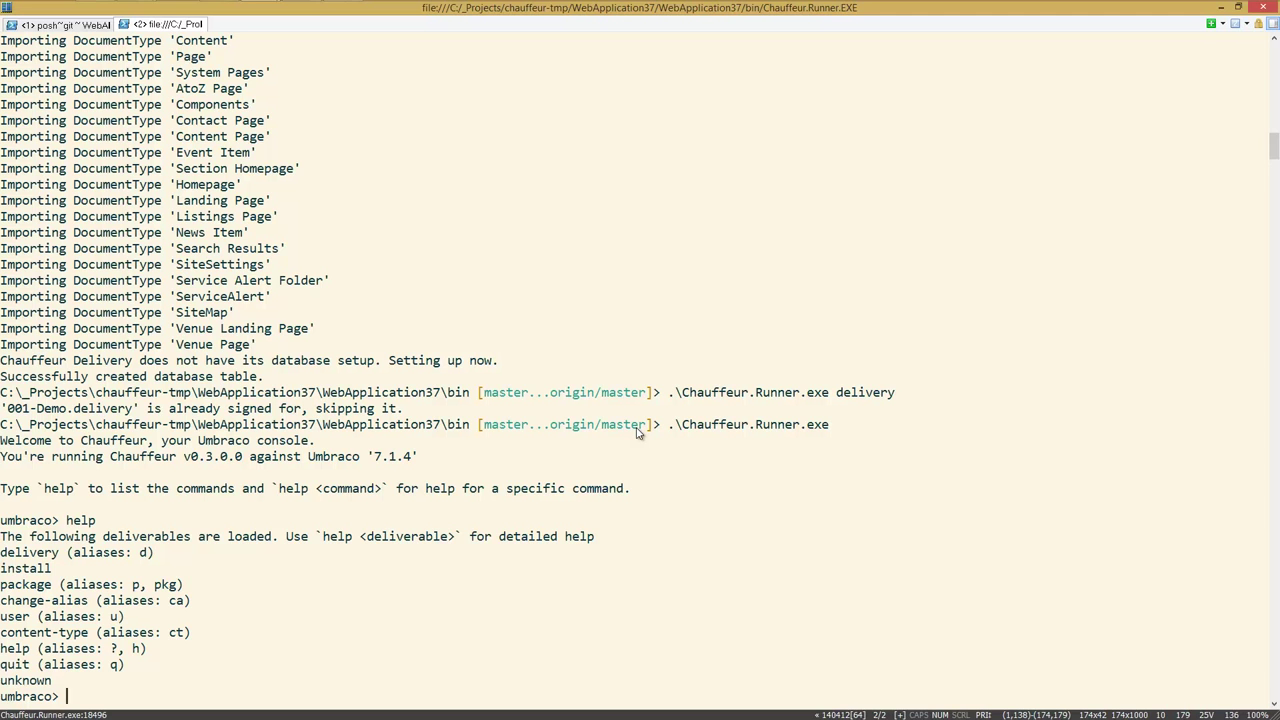
pyautogui.write('ct')
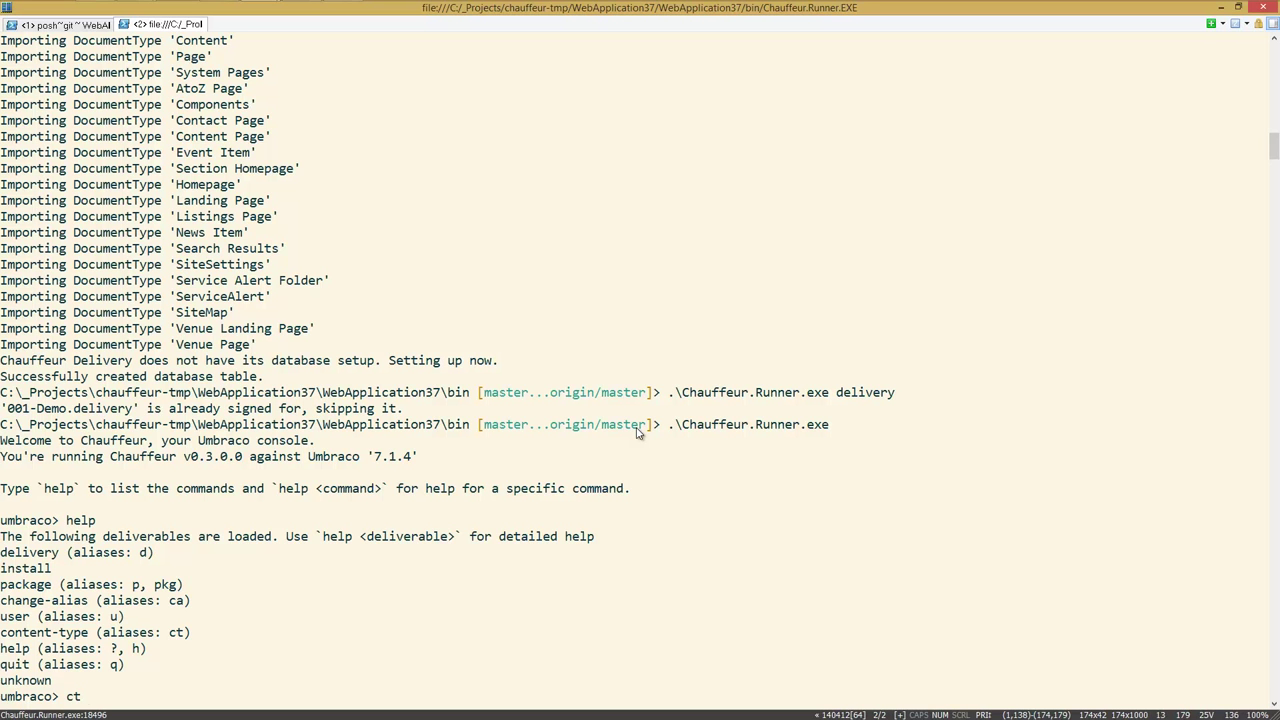
# List every content type with id, alias and name via ct get-all, RootDocType 1077 to VenuePage 1097
pyautogui.write('get-all')
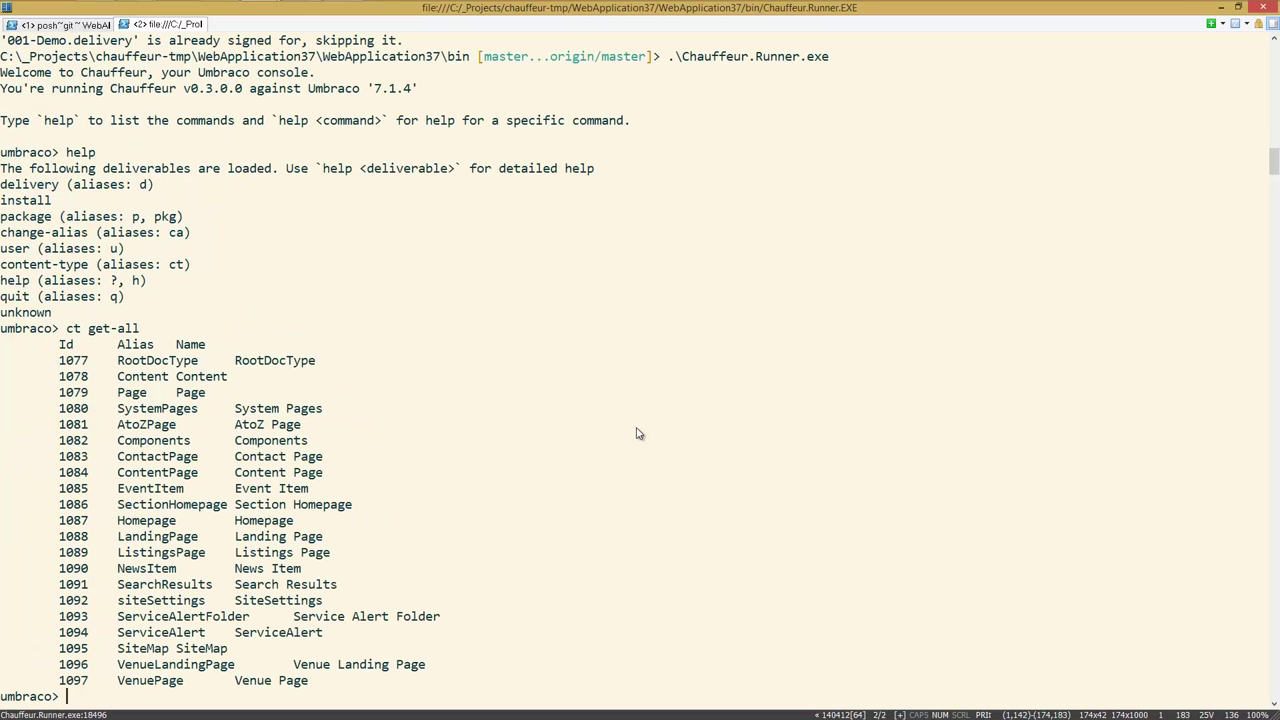
pyautogui.moveTo(524, 248)
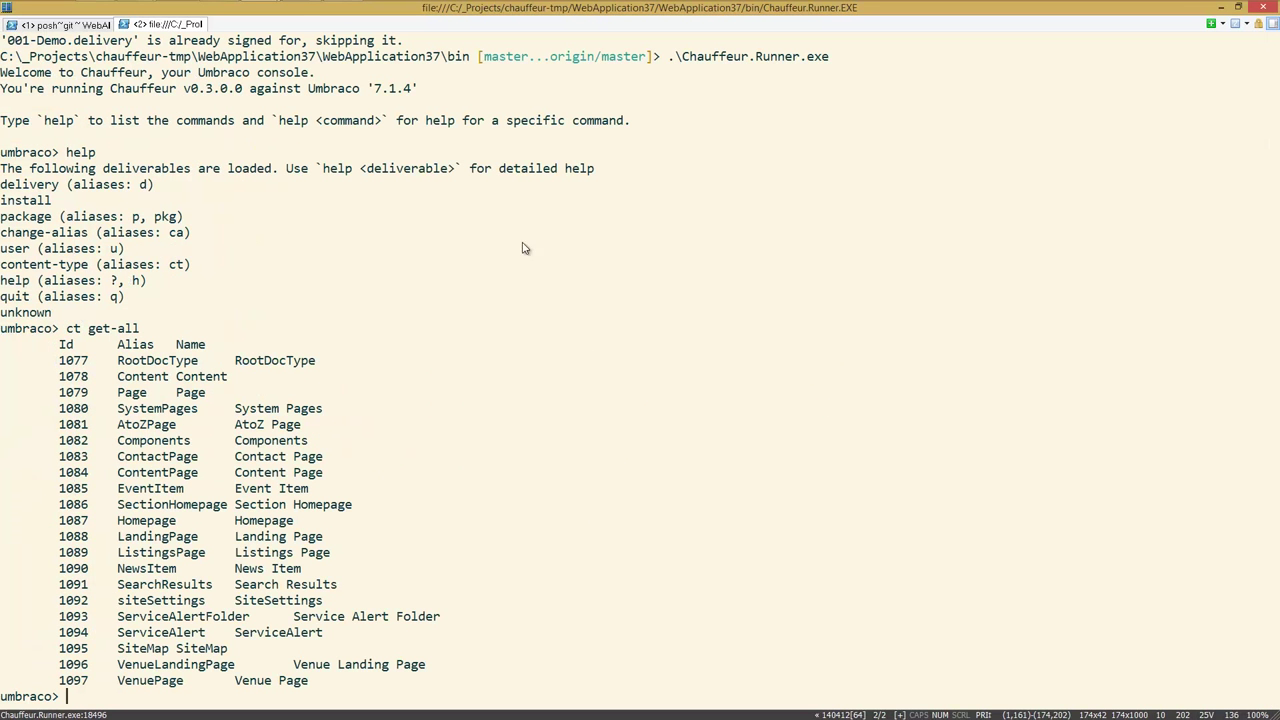
pyautogui.moveTo(100, 364)
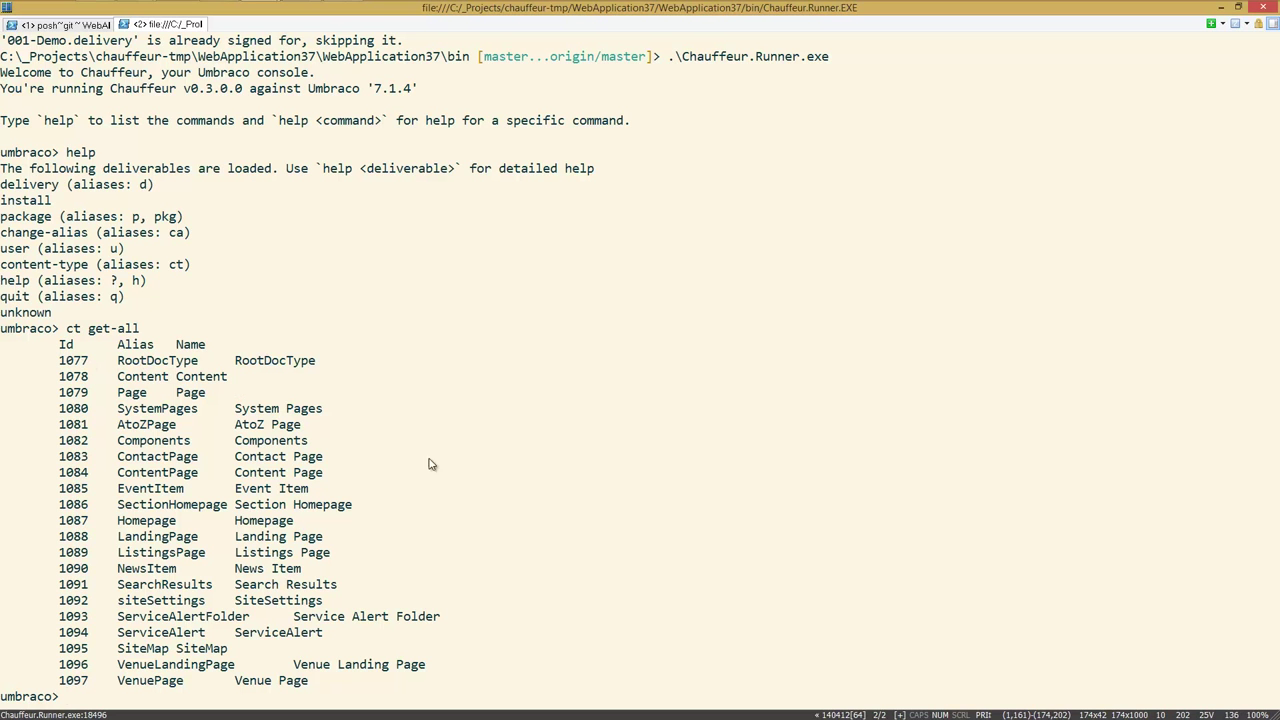
pyautogui.moveTo(540, 472)
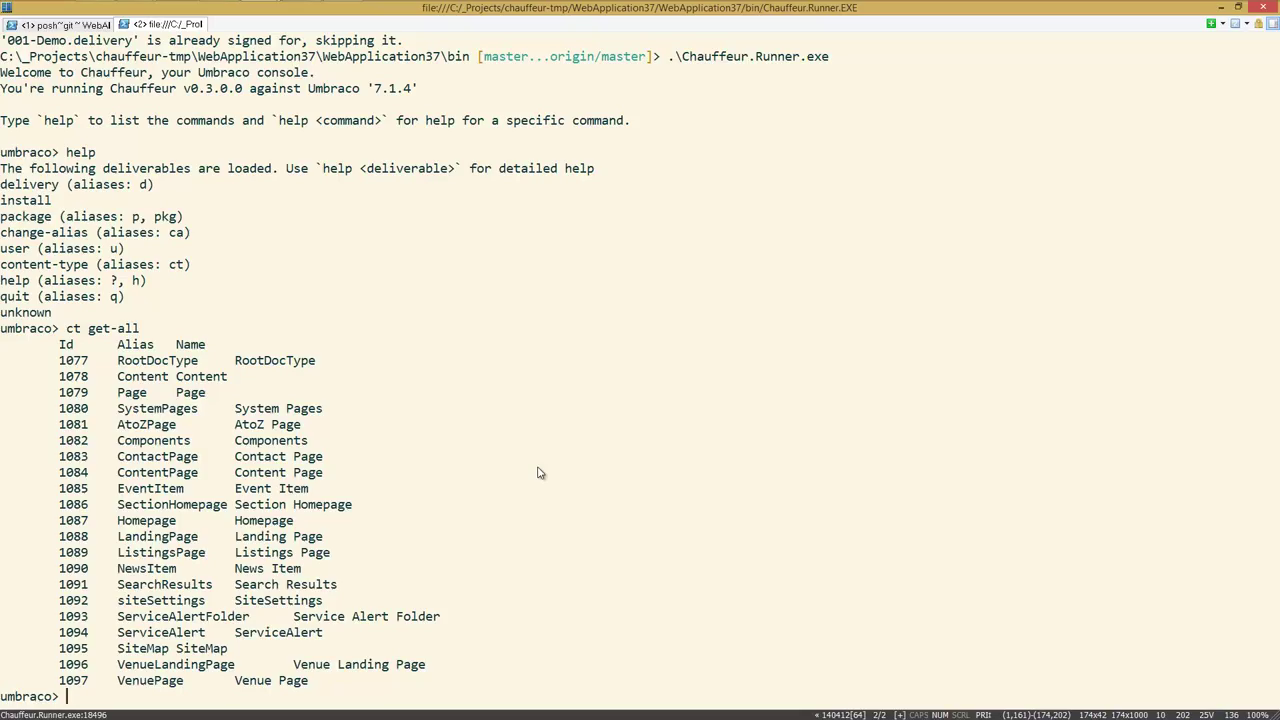
# Show RootDocType's details via ct get 1077, including its umbracoNaviHide Hide From Navigation property
pyautogui.write('ct get-')
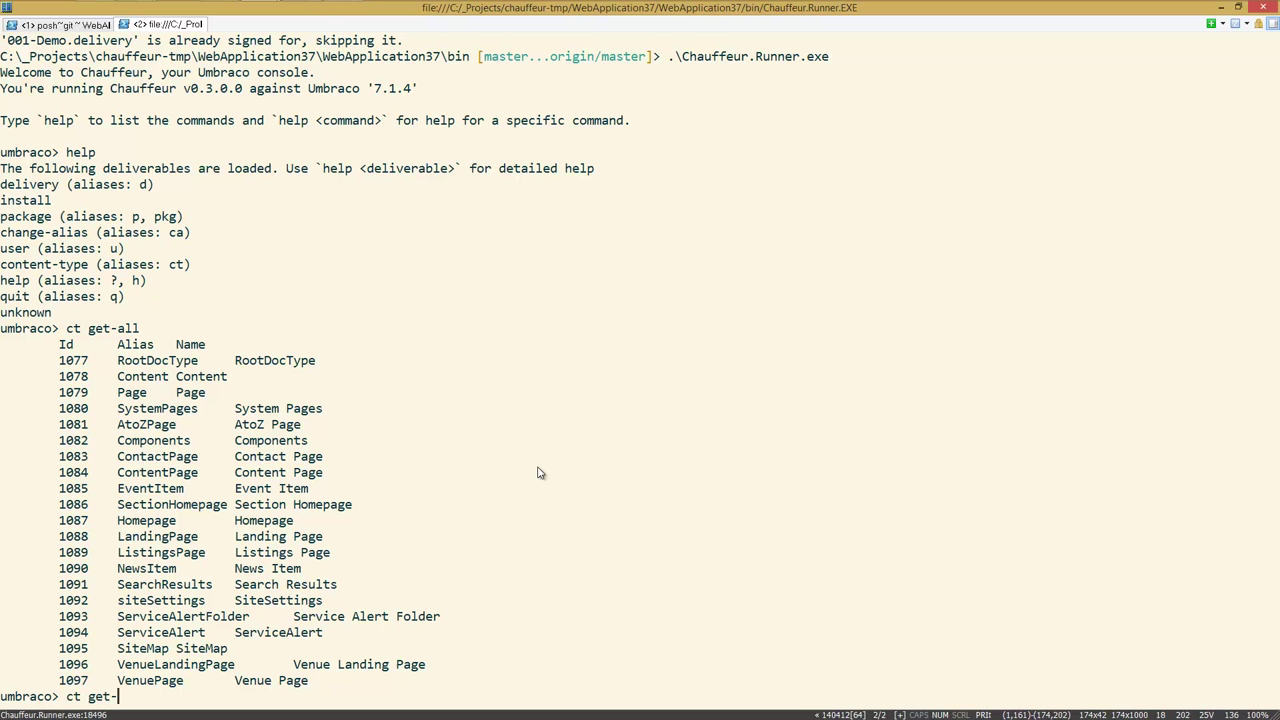
pyautogui.write('1')
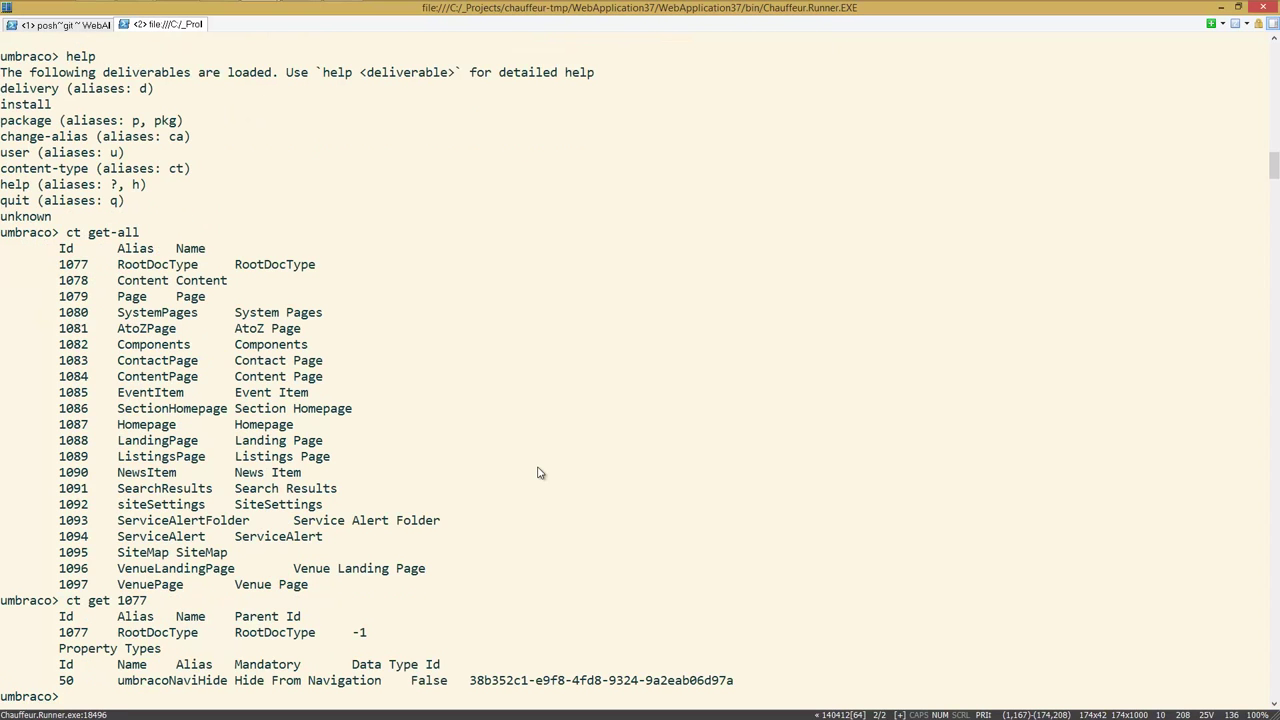
pyautogui.moveTo(160, 648)
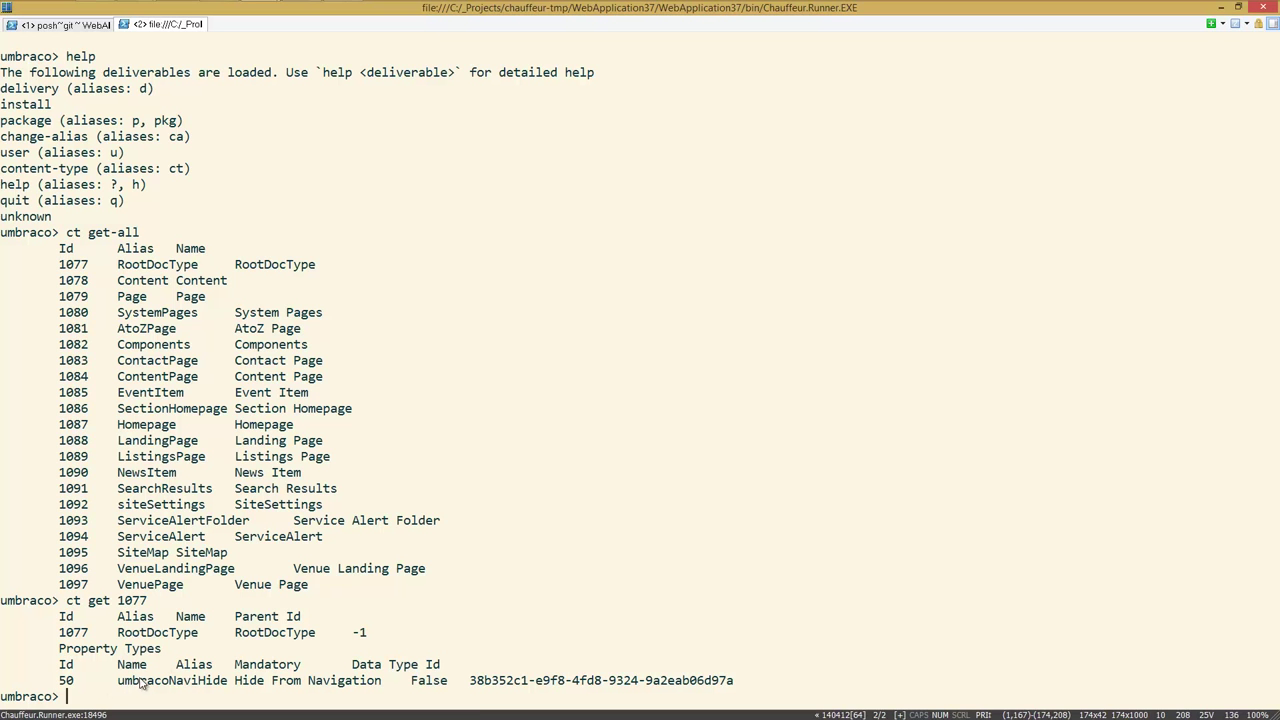
pyautogui.moveTo(474, 688)
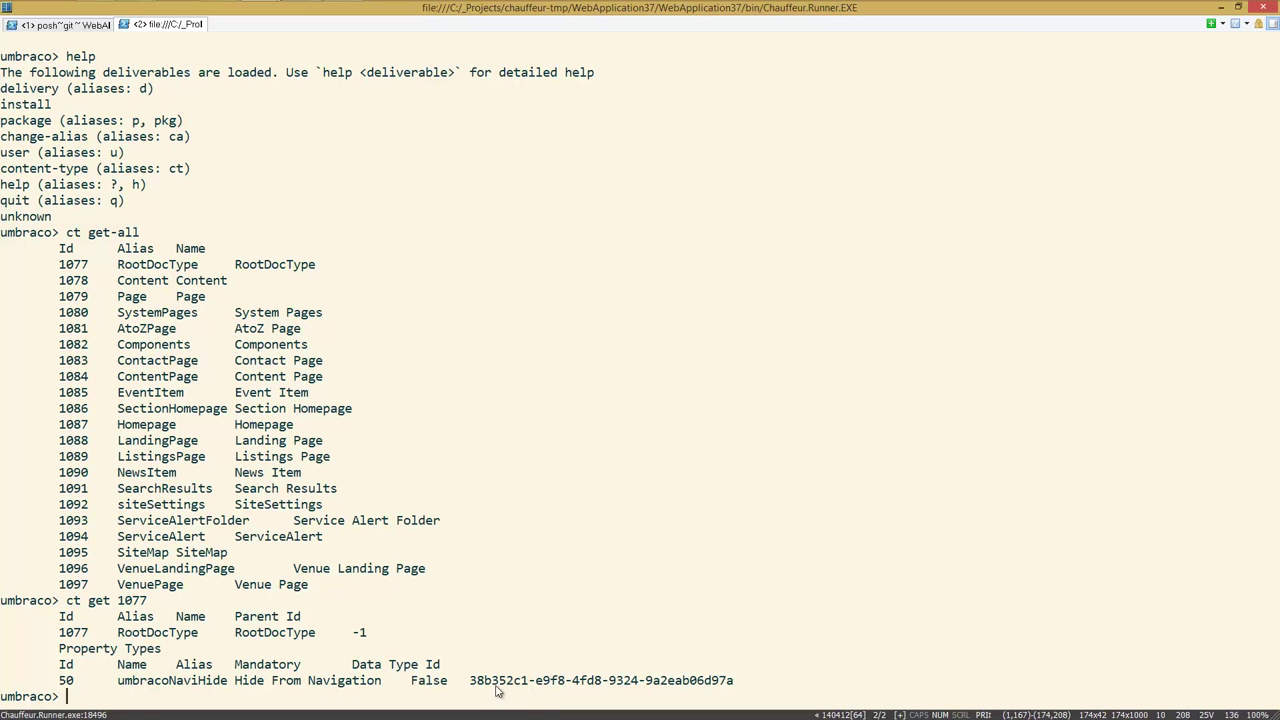